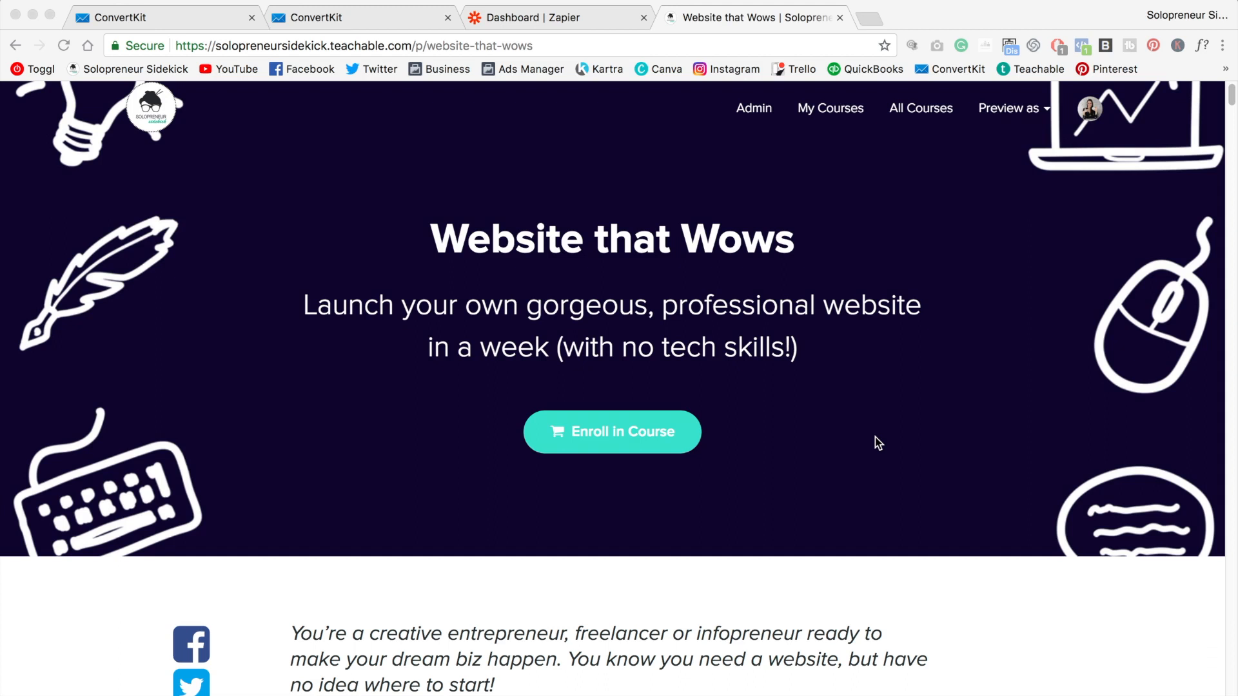
Step: Scroll the Zapier zap list down to the Teachable to Student Tag zaps, including Website that Wows LIVE
{"action": "left_click", "coordinate": [553, 17]}
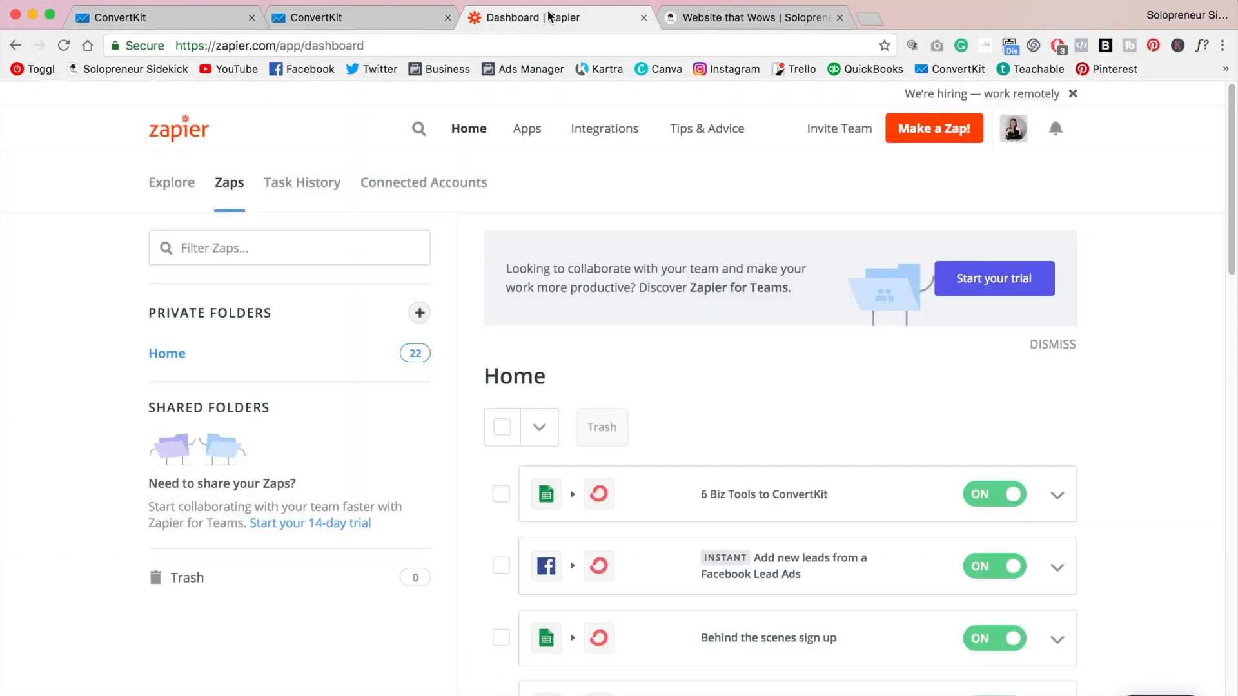
{"action": "scroll", "scroll_direction": "down", "scroll_amount": 3}
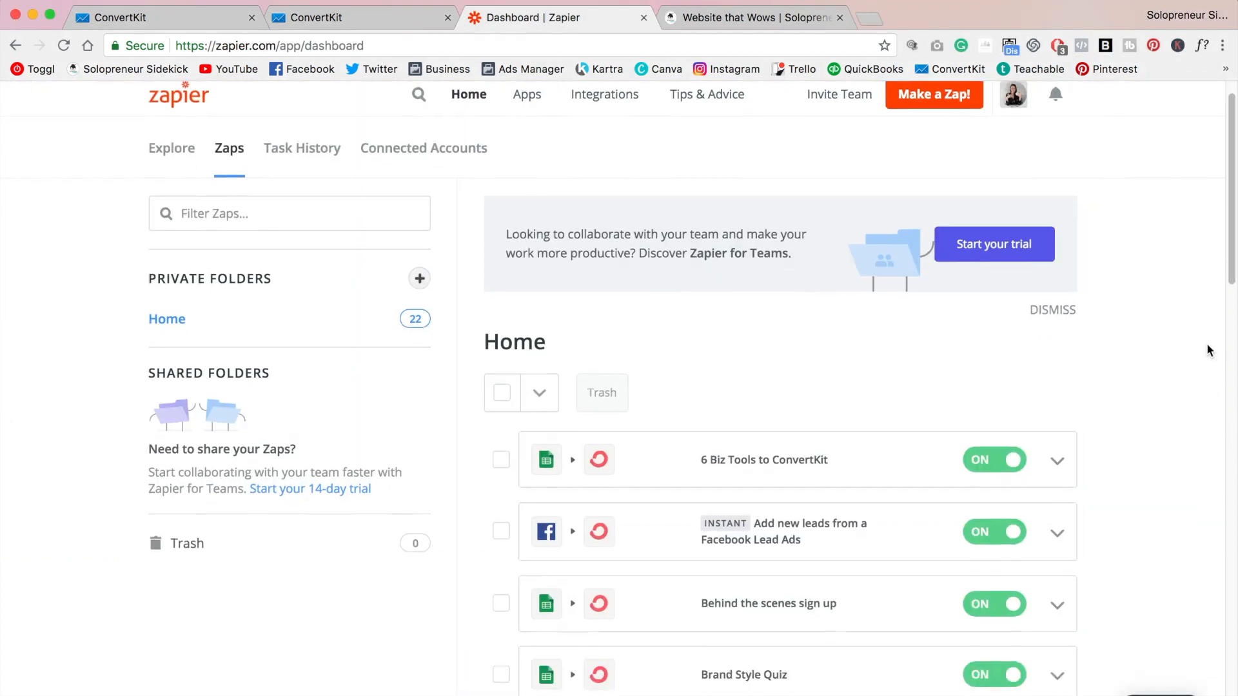
{"action": "scroll", "scroll_direction": "down", "scroll_amount": 3}
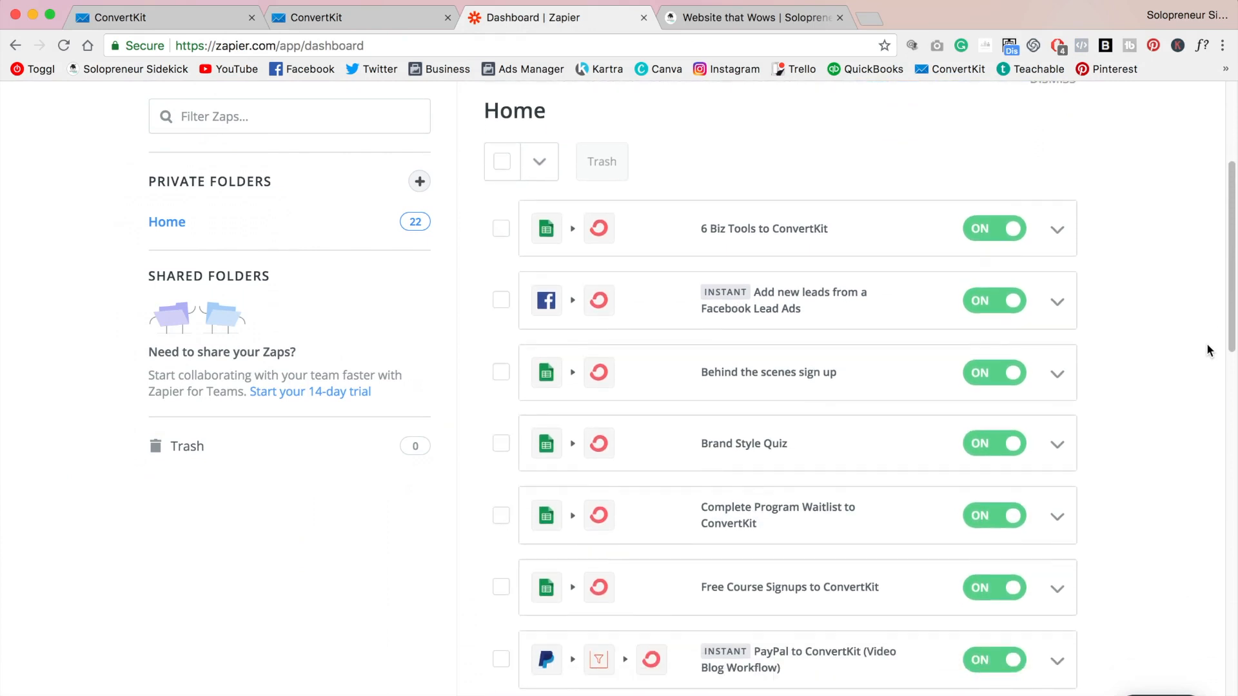
{"action": "scroll", "scroll_direction": "down", "scroll_amount": 3}
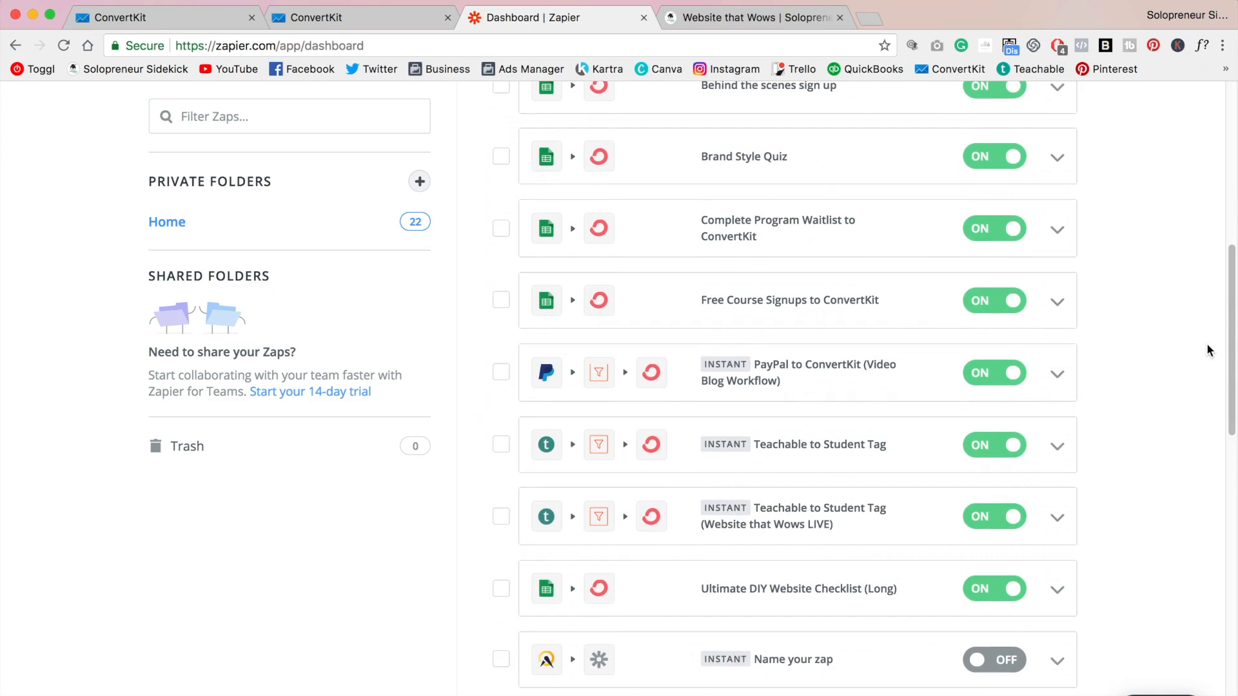
{"action": "scroll", "scroll_direction": "down", "scroll_amount": 3}
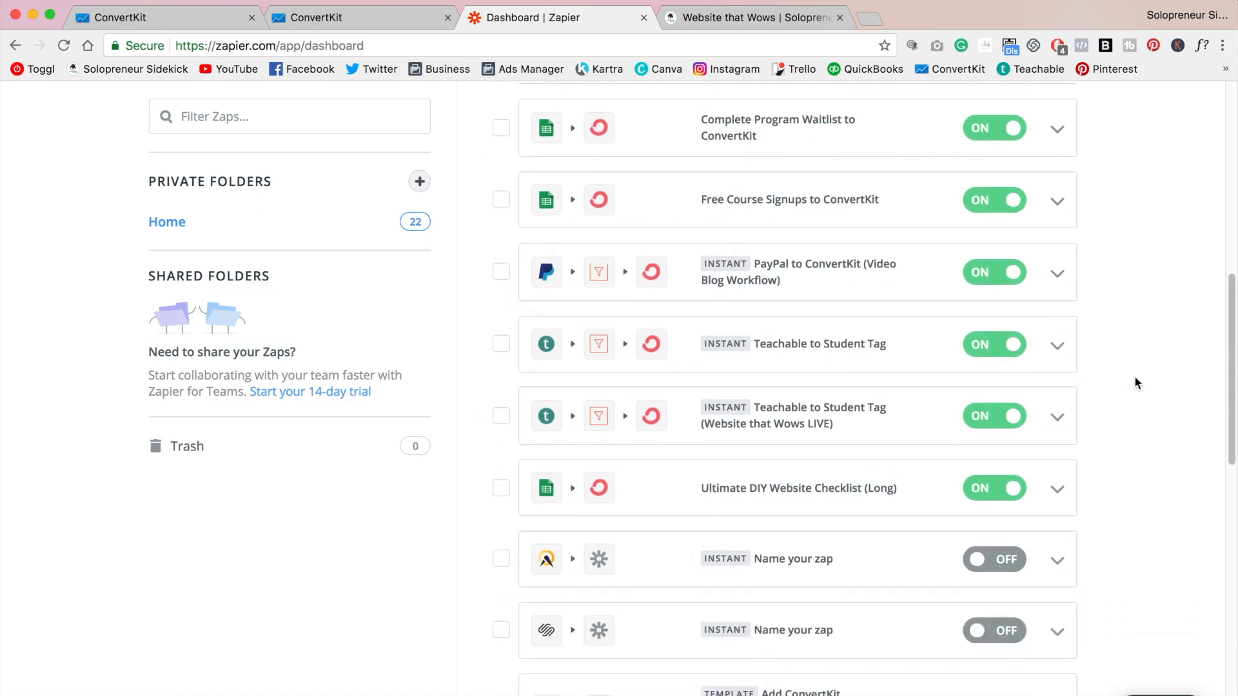
{"action": "mouse_move", "coordinate": [785, 367]}
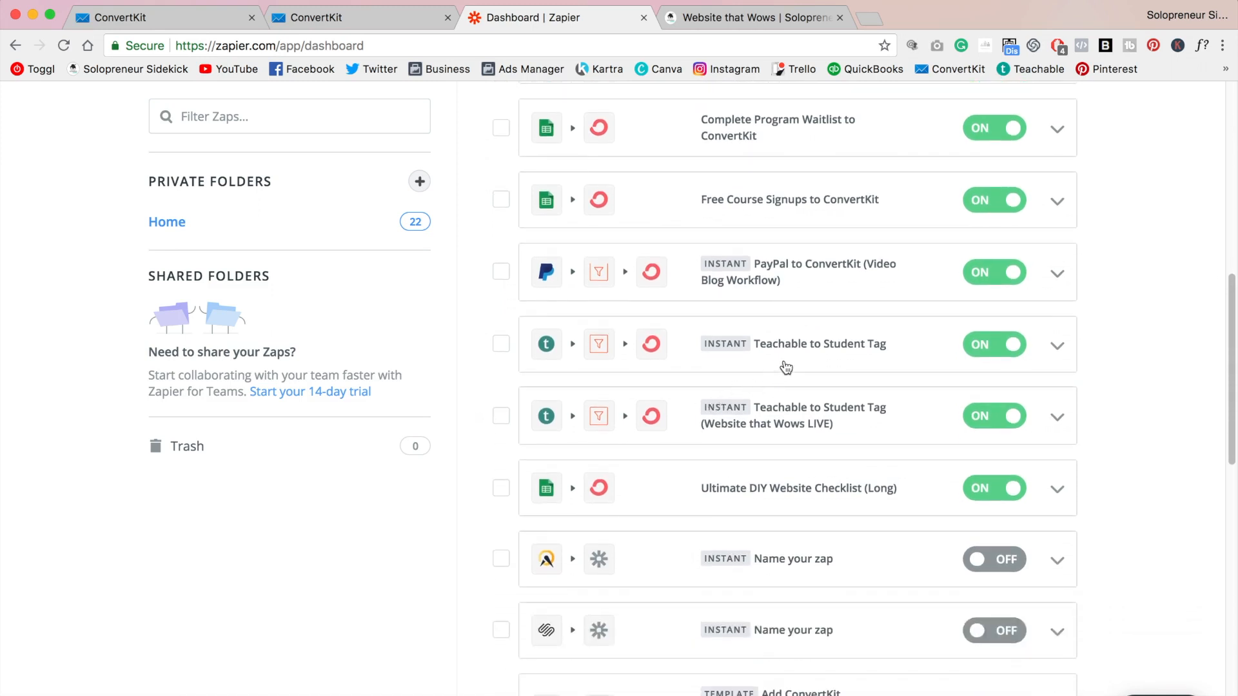
{"action": "mouse_move", "coordinate": [911, 379]}
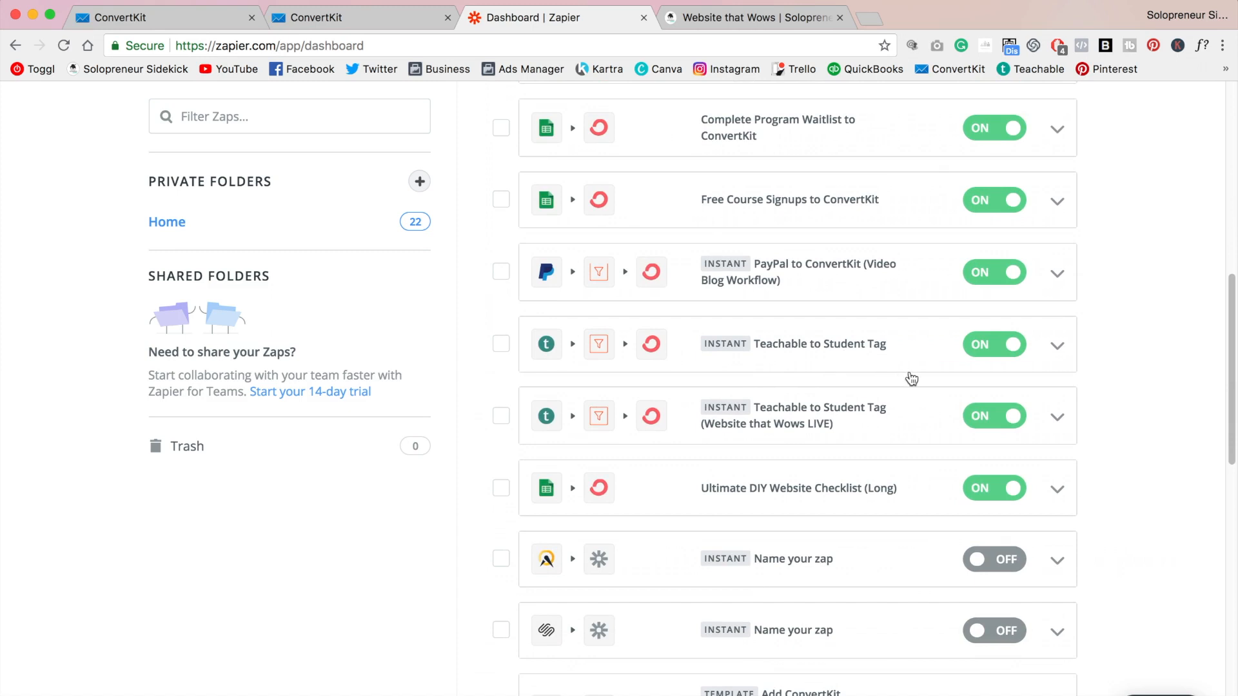
{"action": "mouse_move", "coordinate": [560, 380]}
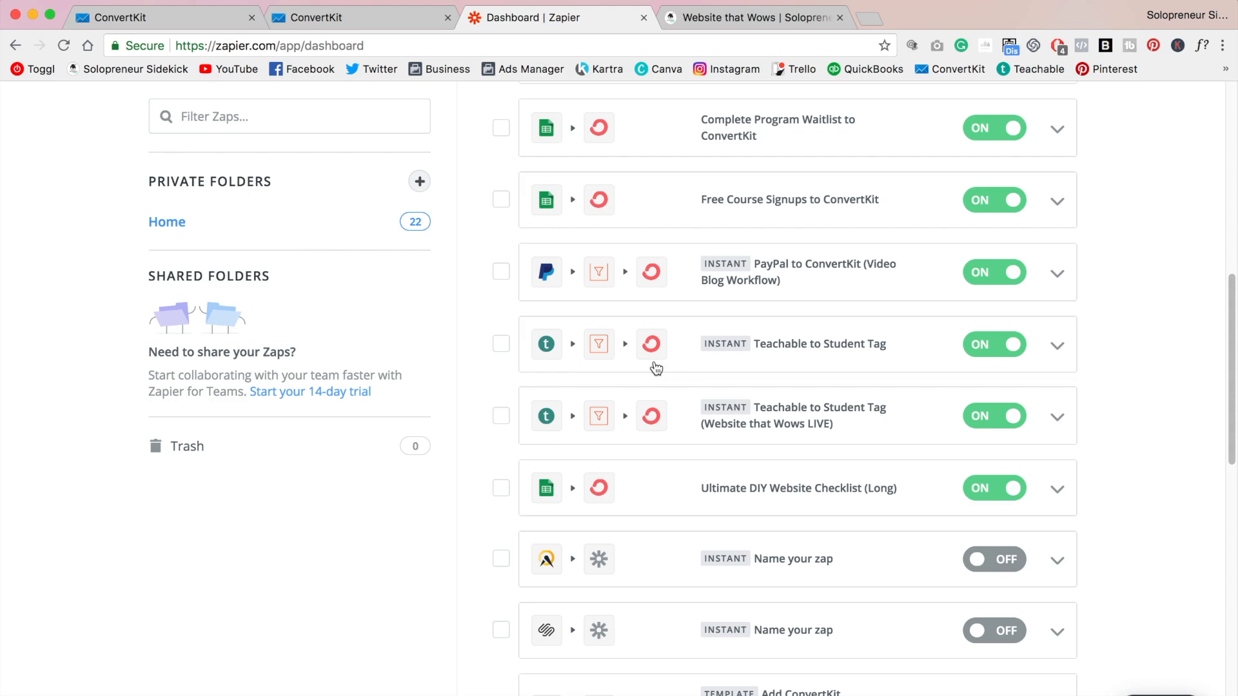
{"action": "mouse_move", "coordinate": [541, 370]}
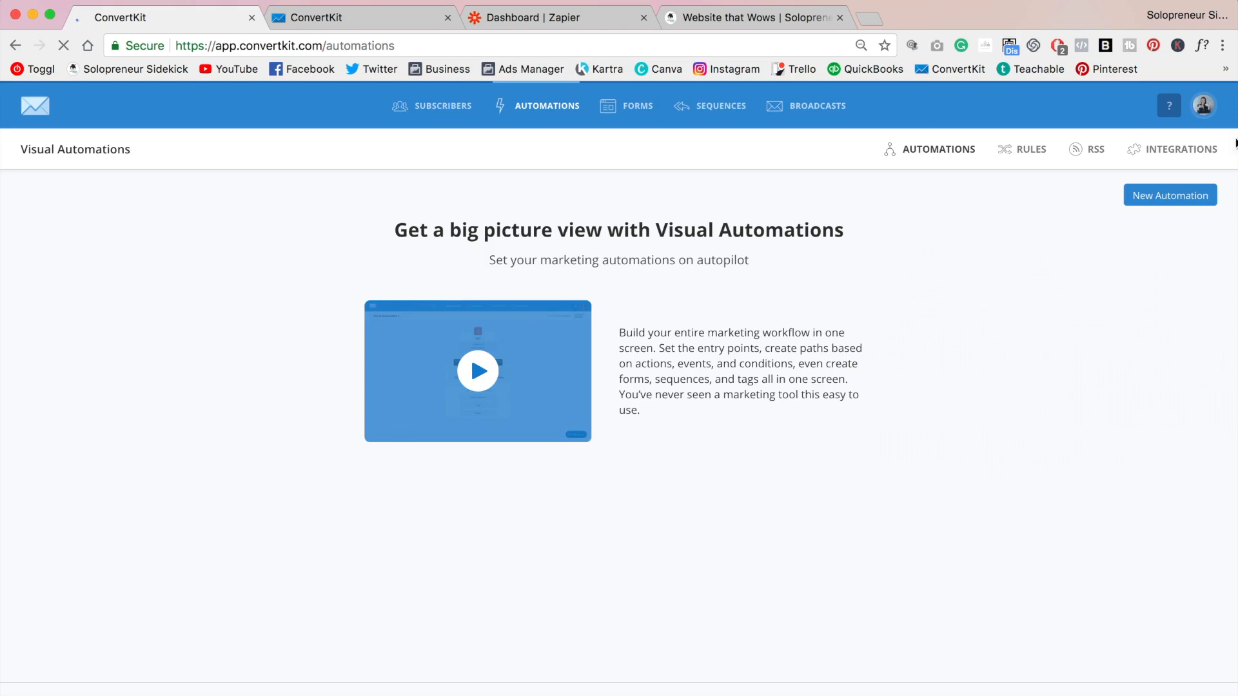
Step: Open ConvertKit's Integrations page and scroll to the Teachable tile
{"action": "left_click", "coordinate": [1182, 149]}
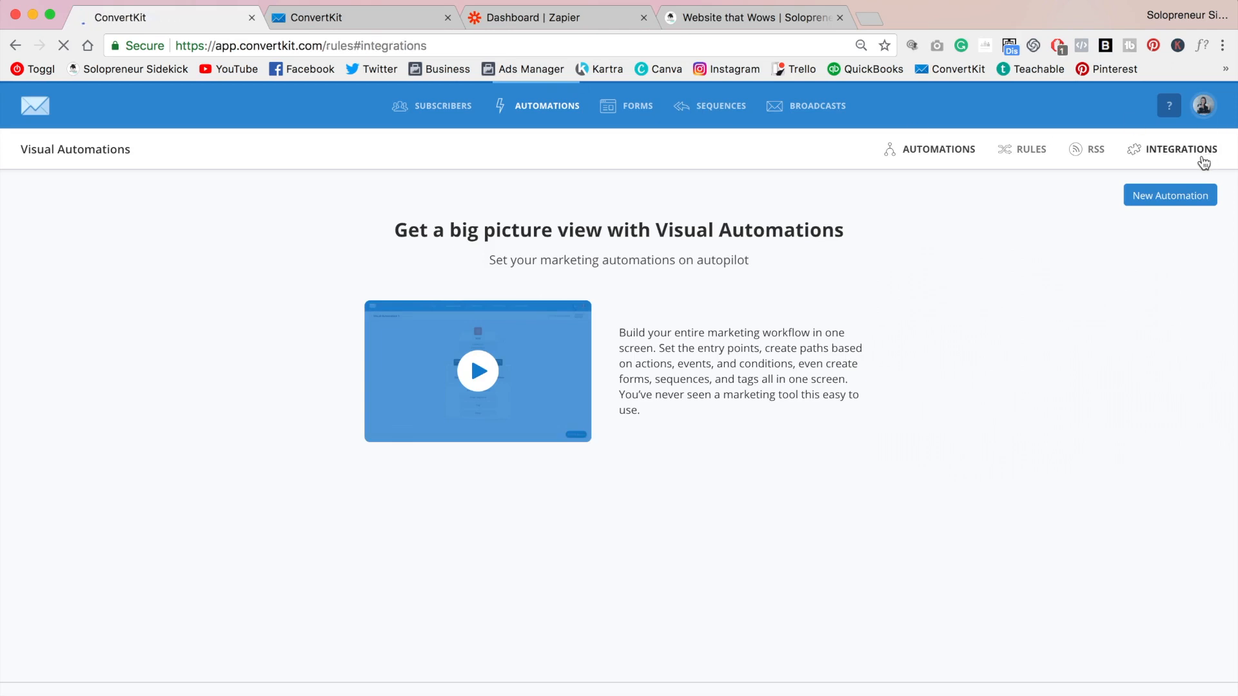
{"action": "left_click", "coordinate": [1181, 148]}
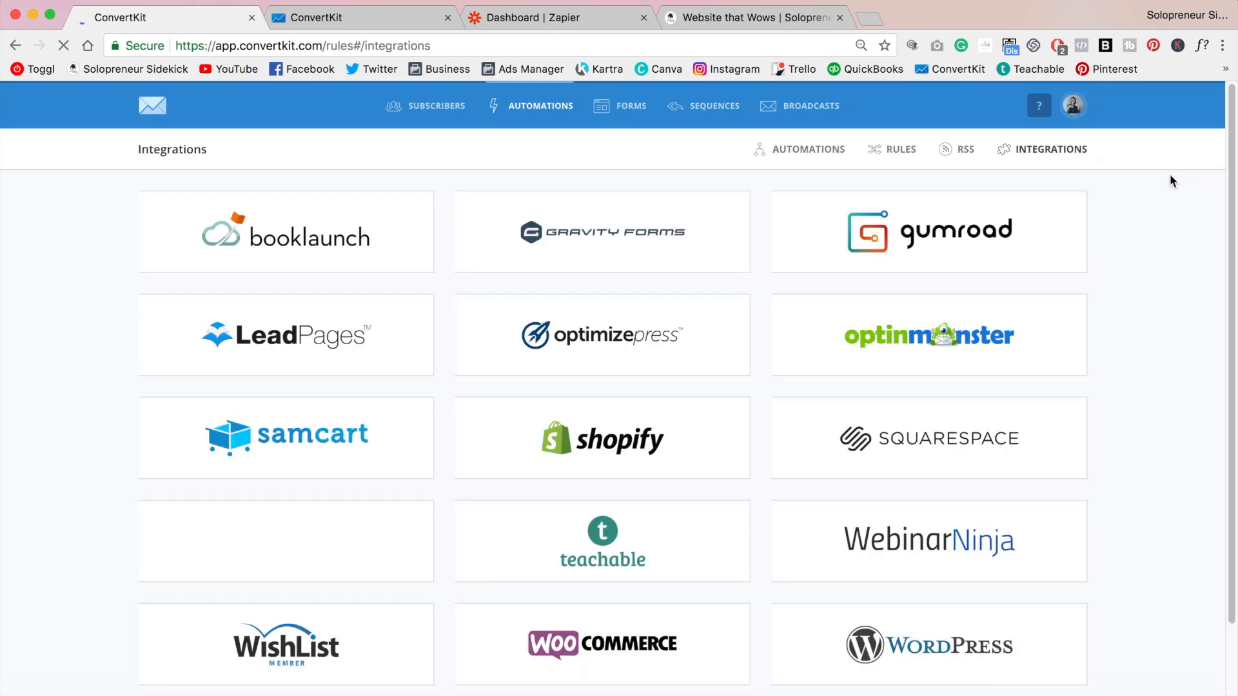
{"action": "scroll", "scroll_direction": "down", "scroll_amount": 3}
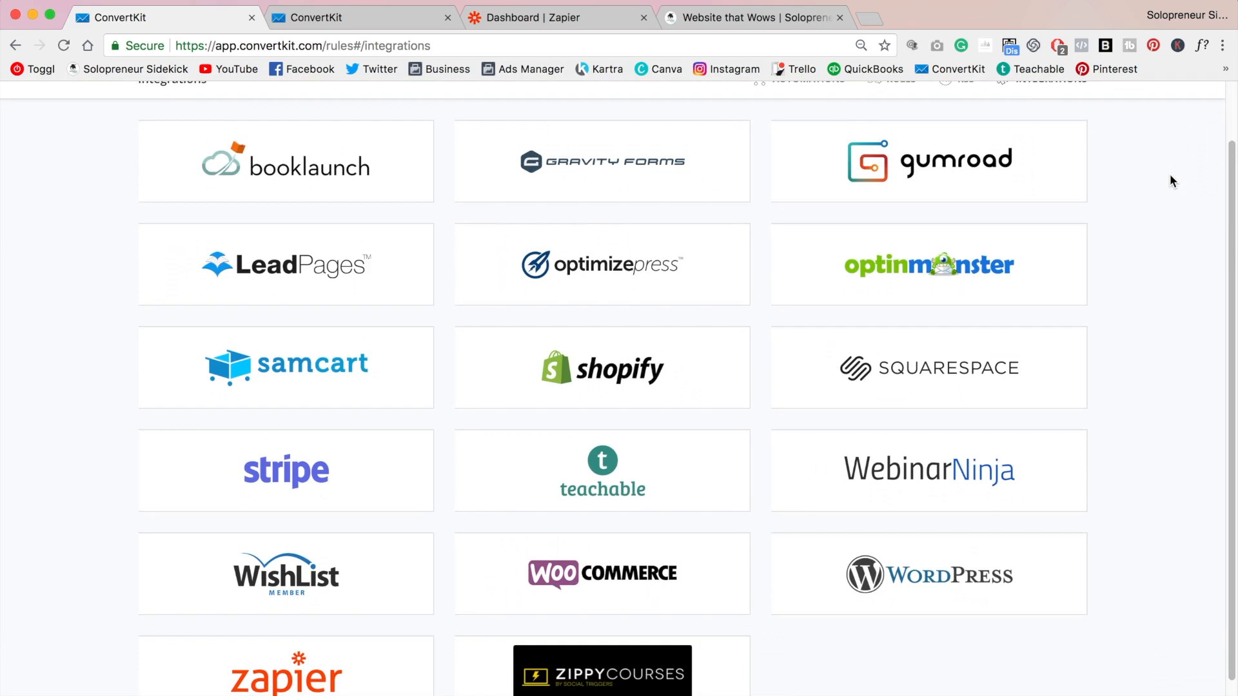
{"action": "mouse_move", "coordinate": [340, 299]}
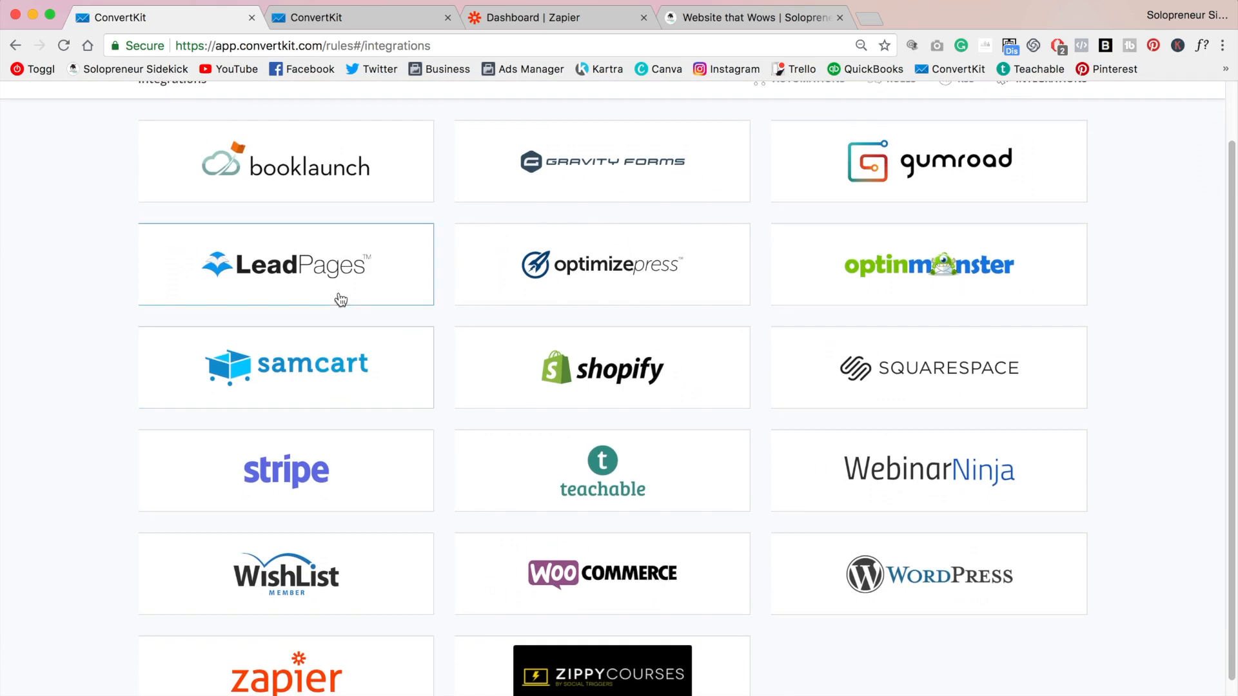
{"action": "mouse_move", "coordinate": [830, 391]}
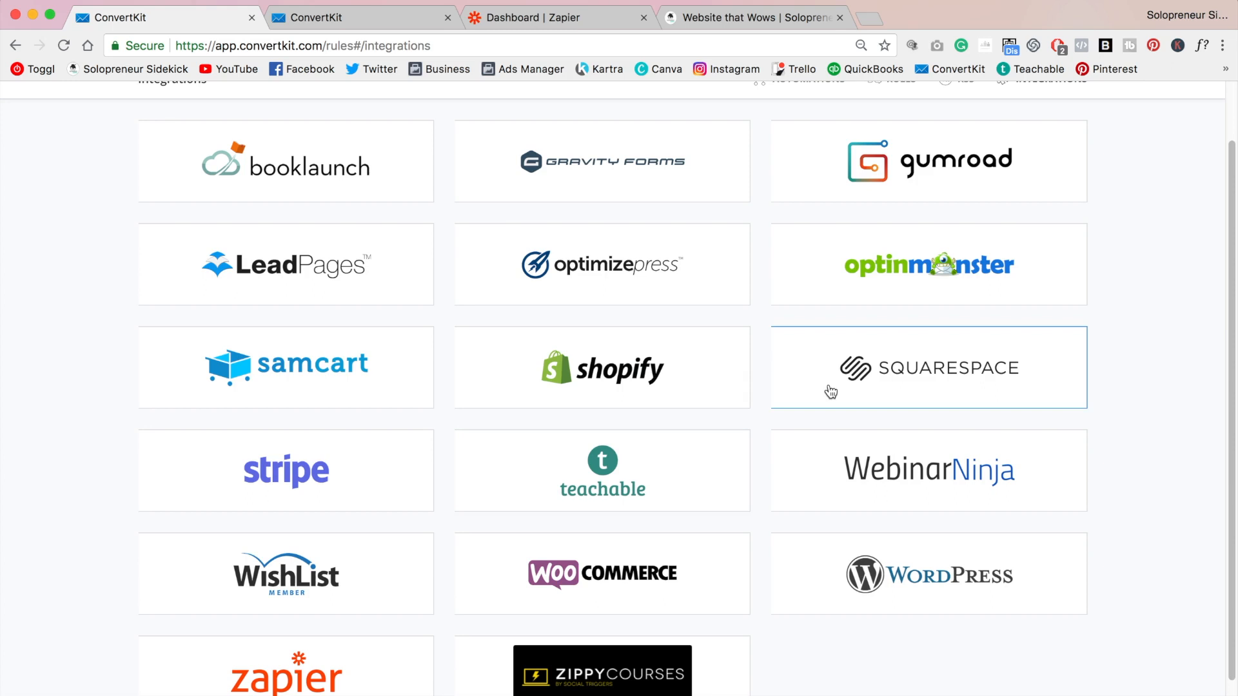
{"action": "mouse_move", "coordinate": [977, 412]}
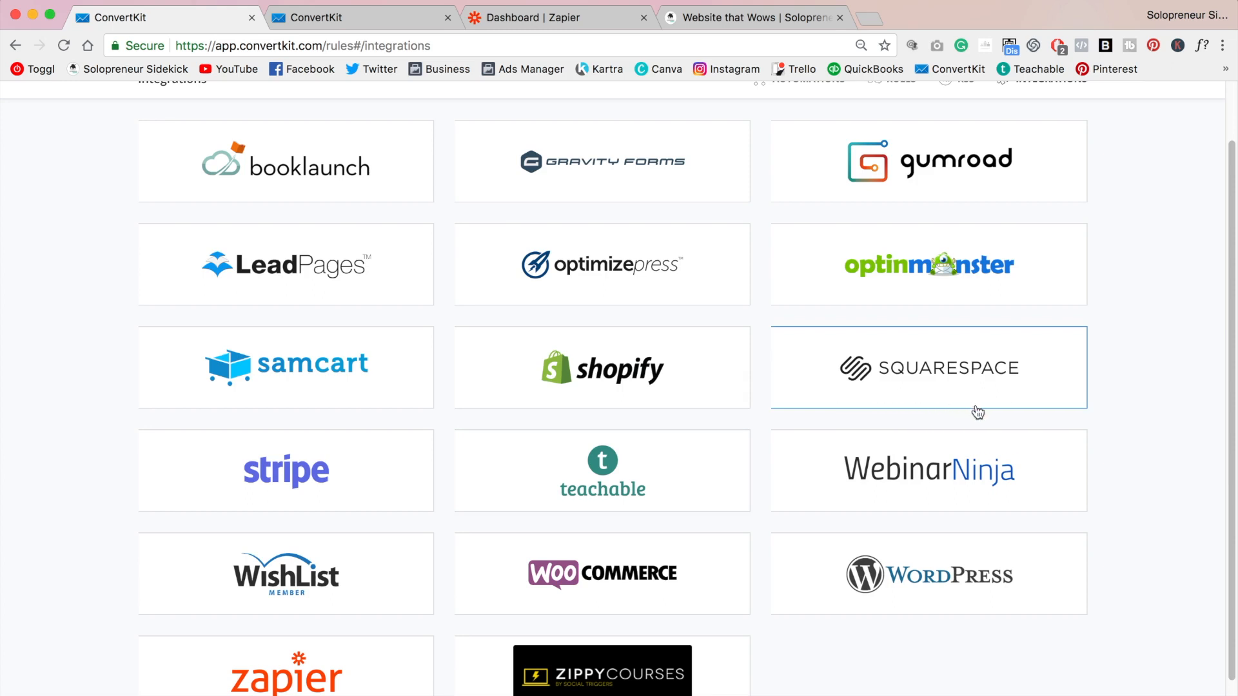
{"action": "mouse_move", "coordinate": [896, 392]}
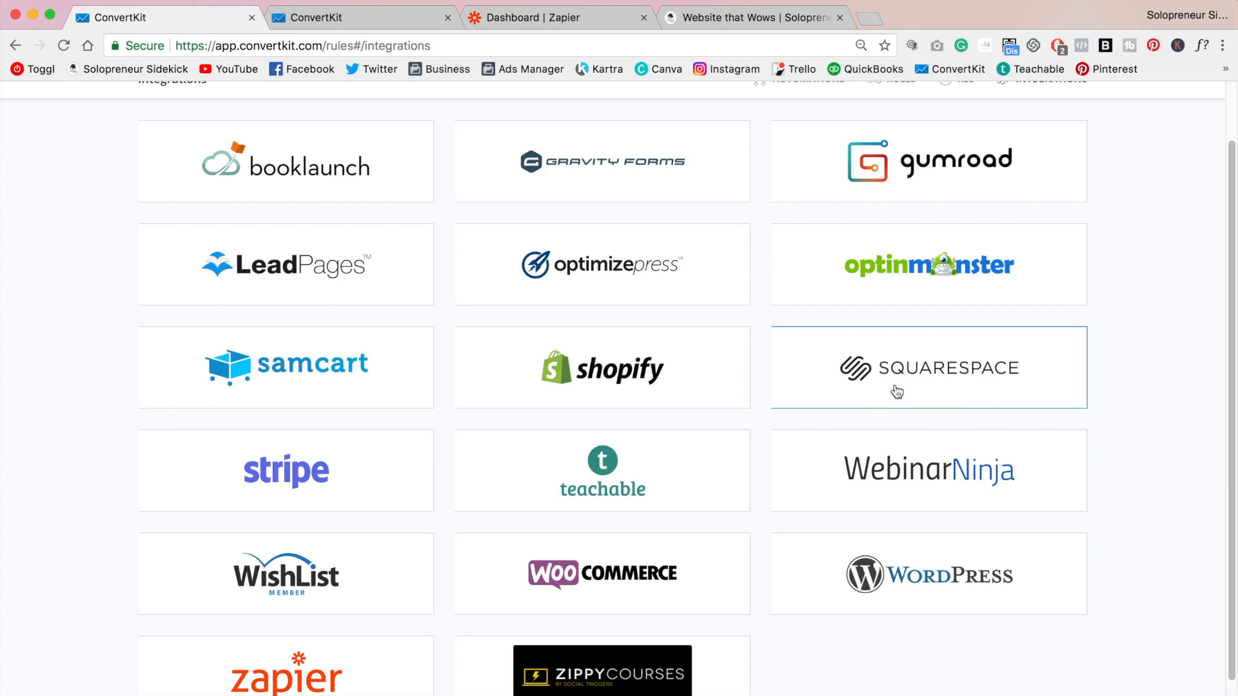
{"action": "mouse_move", "coordinate": [908, 397]}
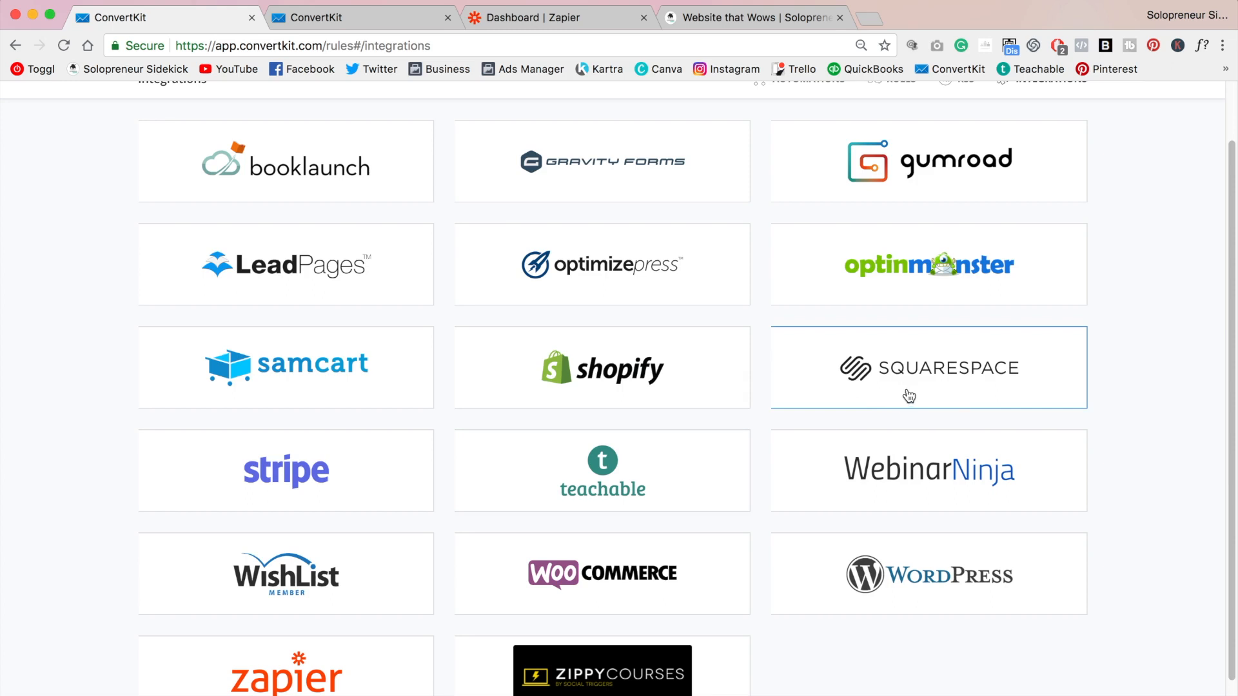
{"action": "mouse_move", "coordinate": [602, 478]}
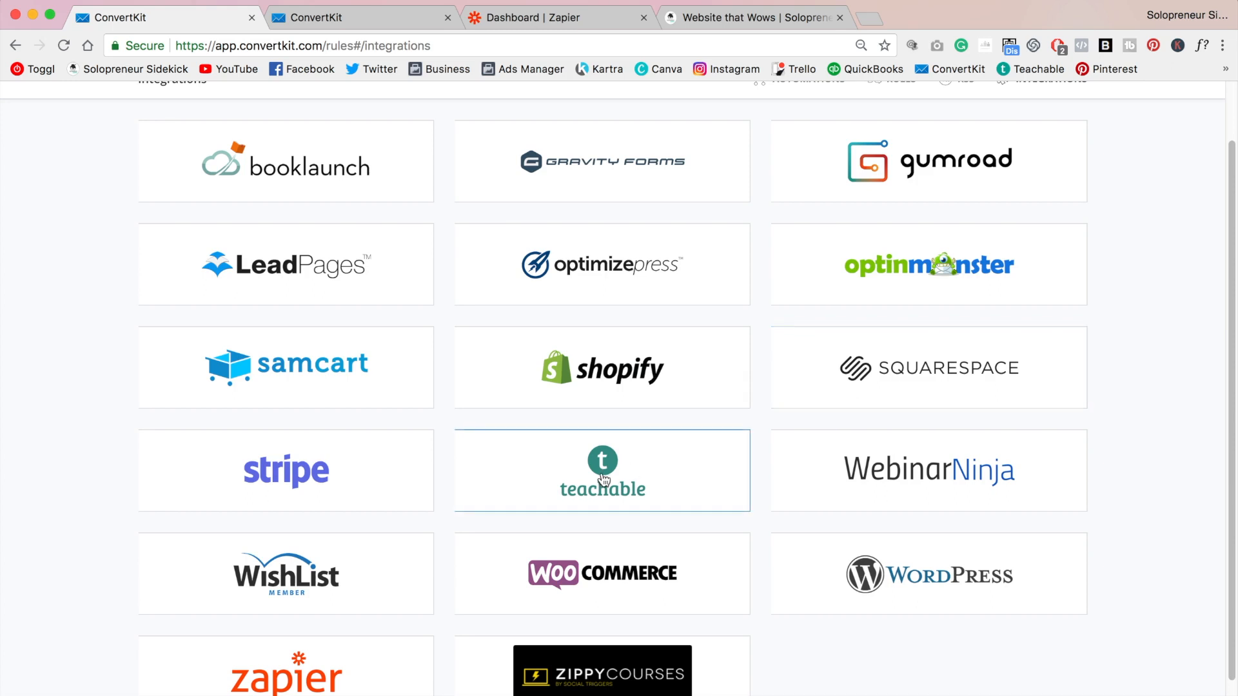
{"action": "mouse_move", "coordinate": [601, 482]}
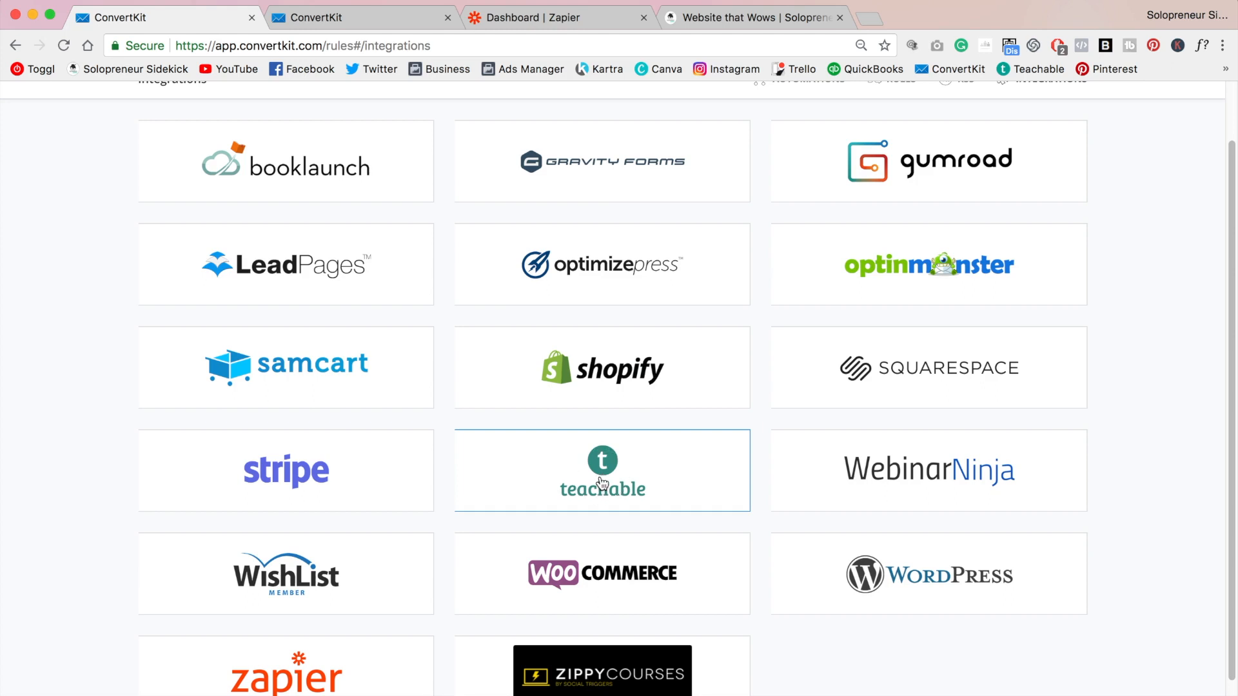
Step: Connect Teachable by entering the site domain, fetching courses, and finishing setup with Done
{"action": "left_click", "coordinate": [602, 469]}
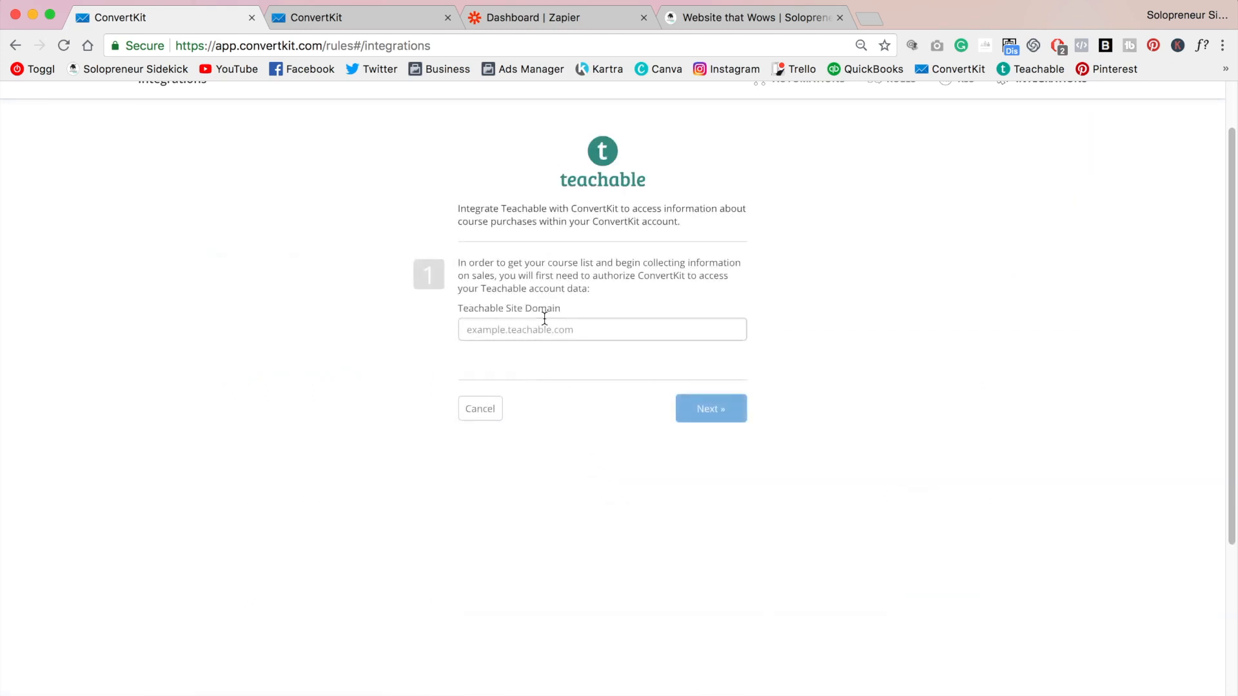
{"action": "left_click", "coordinate": [602, 329]}
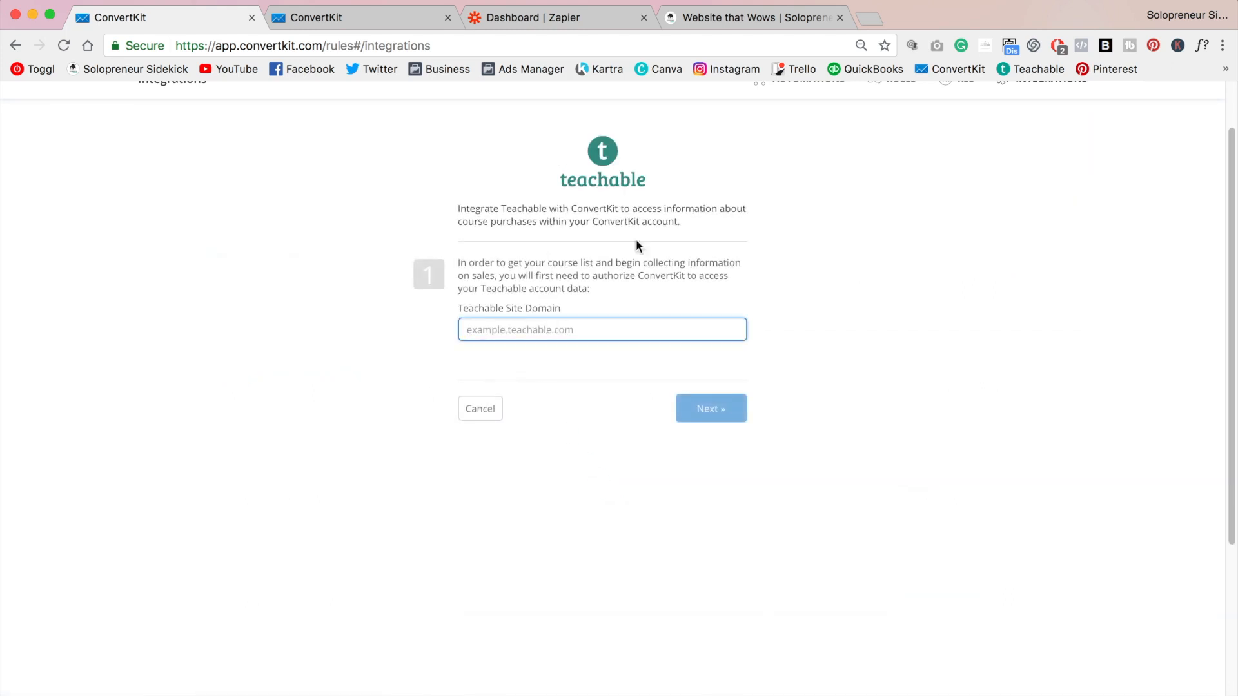
{"action": "left_click", "coordinate": [709, 408]}
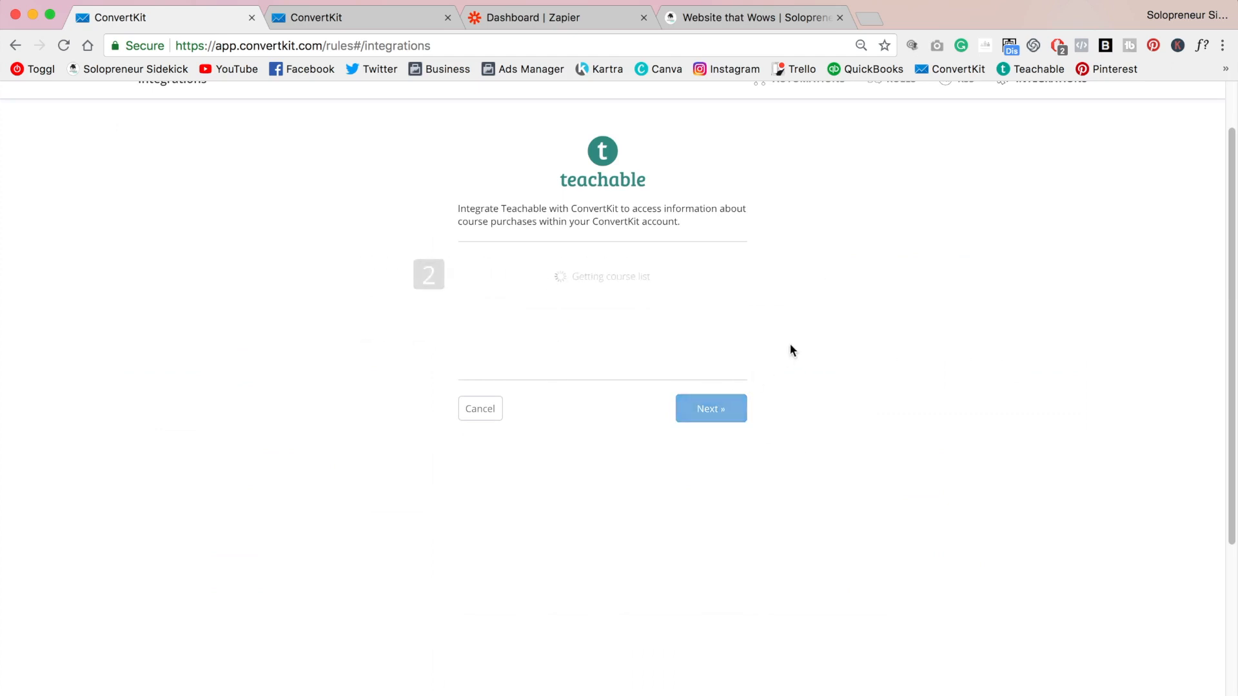
{"action": "left_click", "coordinate": [710, 408]}
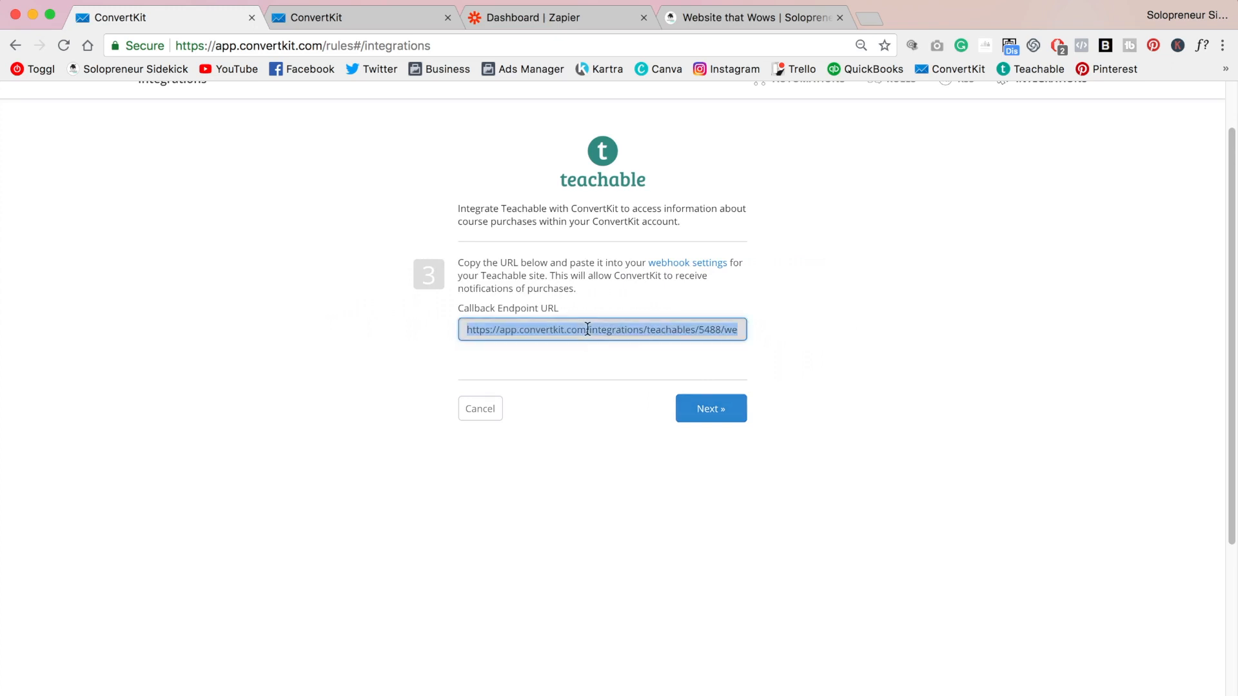
{"action": "left_click", "coordinate": [709, 408]}
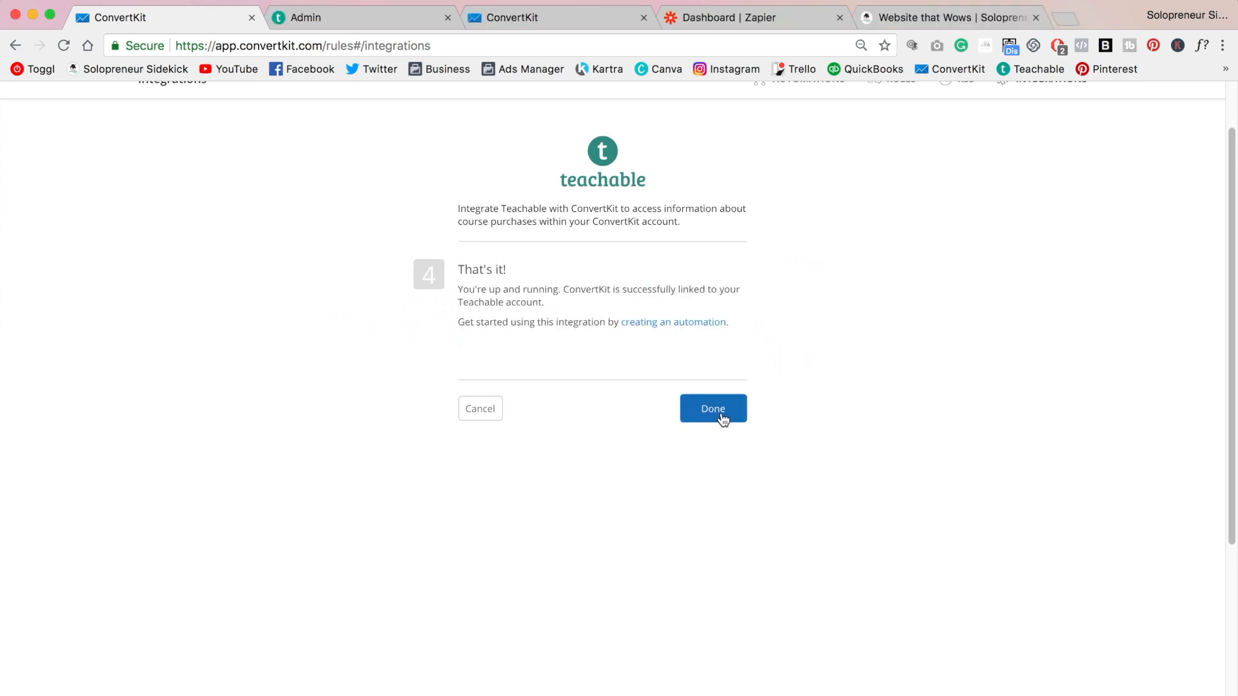
{"action": "mouse_move", "coordinate": [724, 416]}
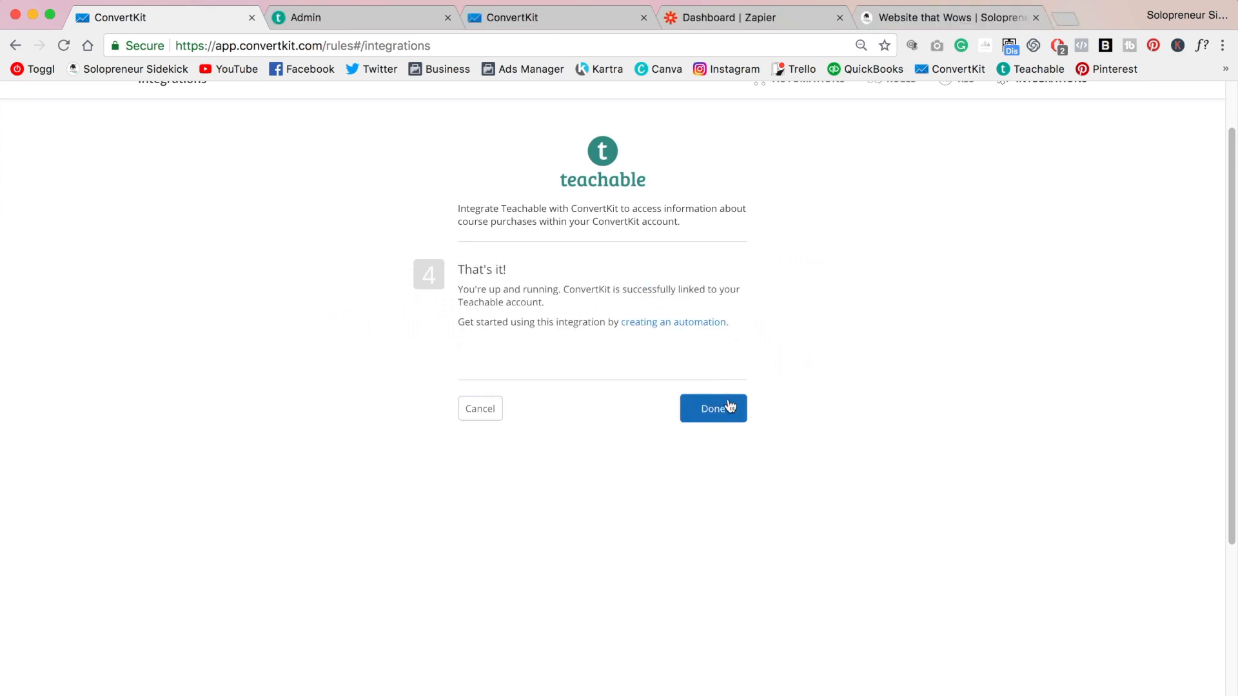
{"action": "left_click", "coordinate": [712, 409]}
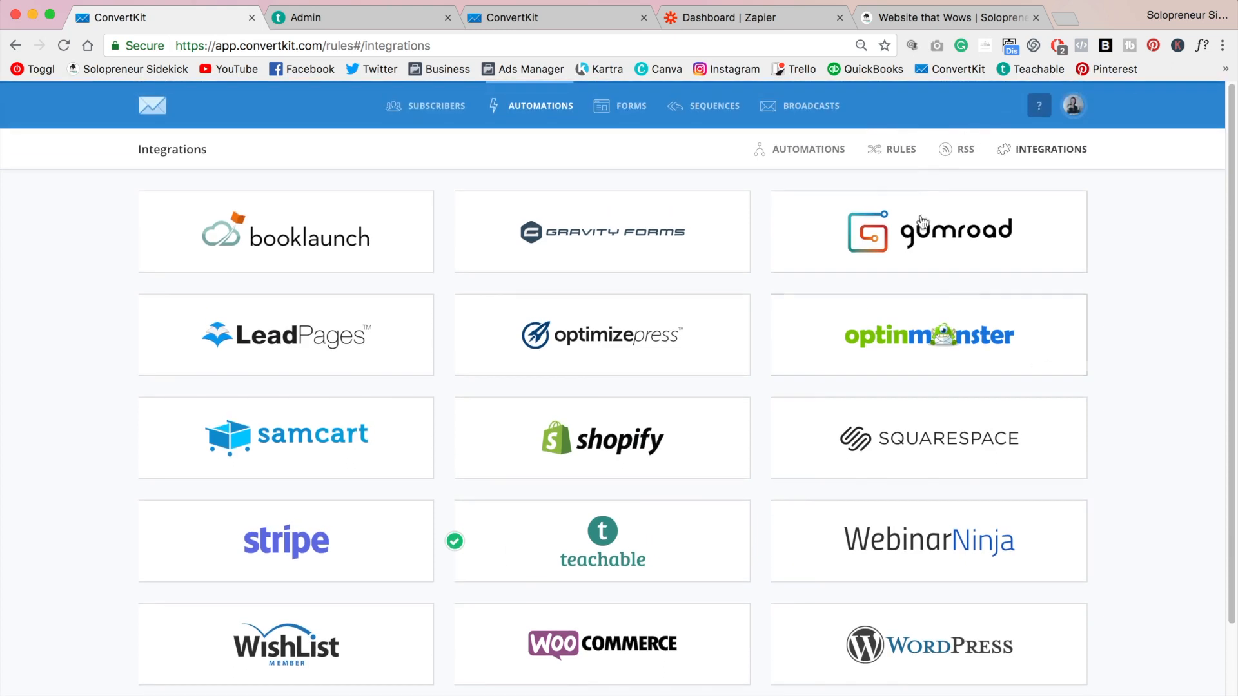
Step: Start a new automation rule from the ConvertKit Rules list
{"action": "left_click", "coordinate": [900, 149]}
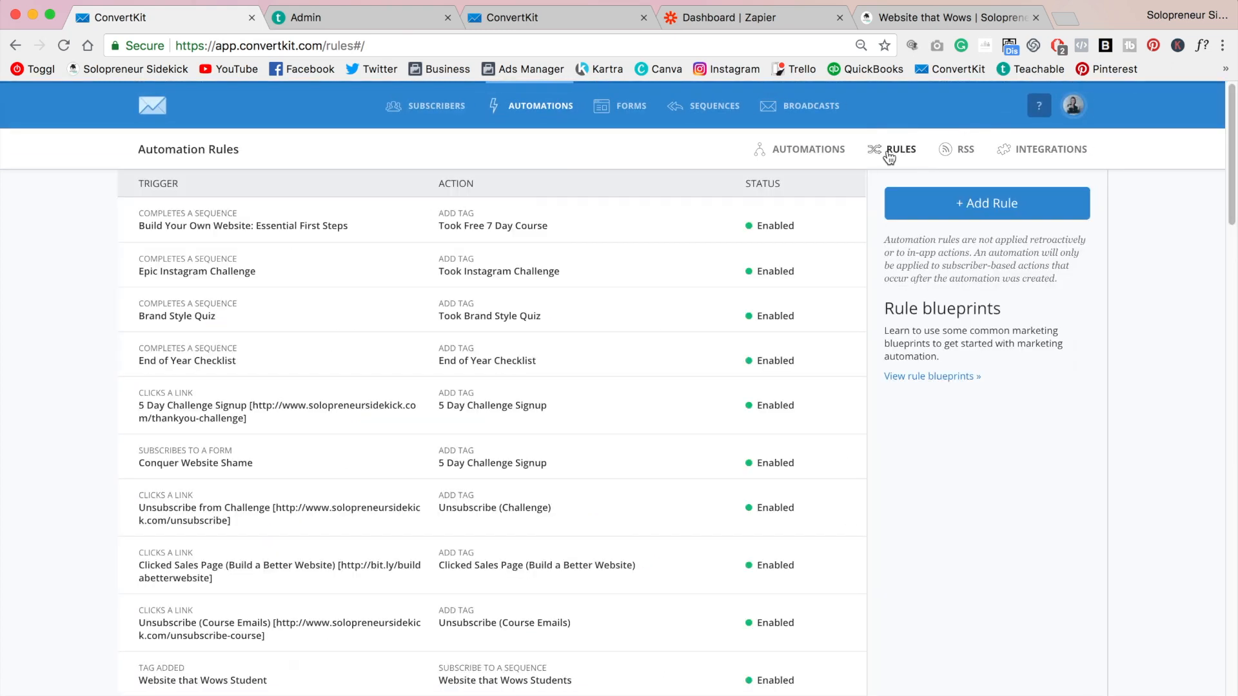
{"action": "left_click", "coordinate": [752, 18]}
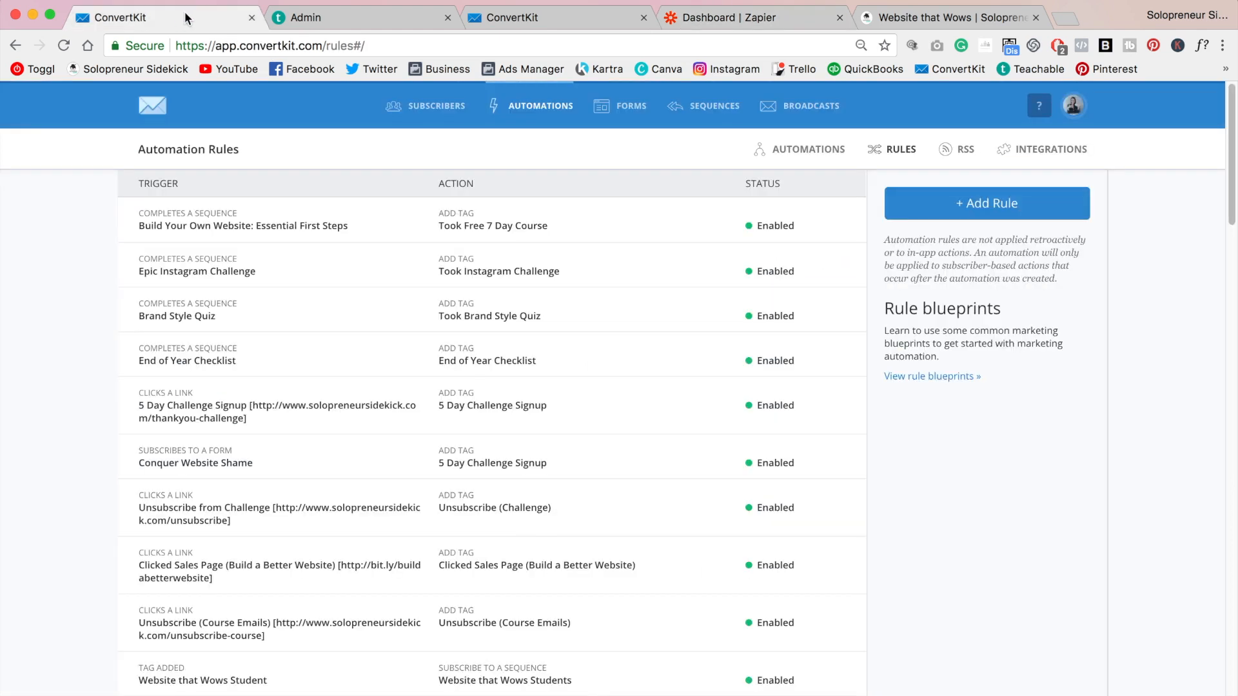
{"action": "left_click", "coordinate": [986, 203]}
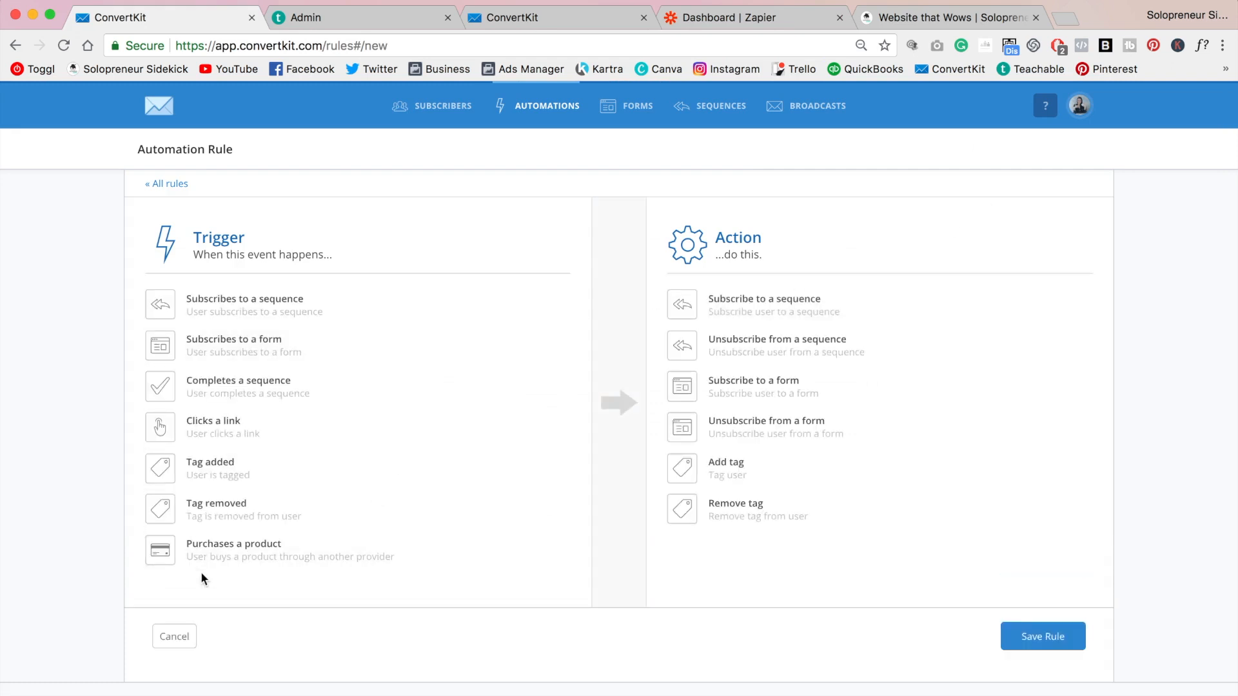
{"action": "mouse_move", "coordinate": [465, 562]}
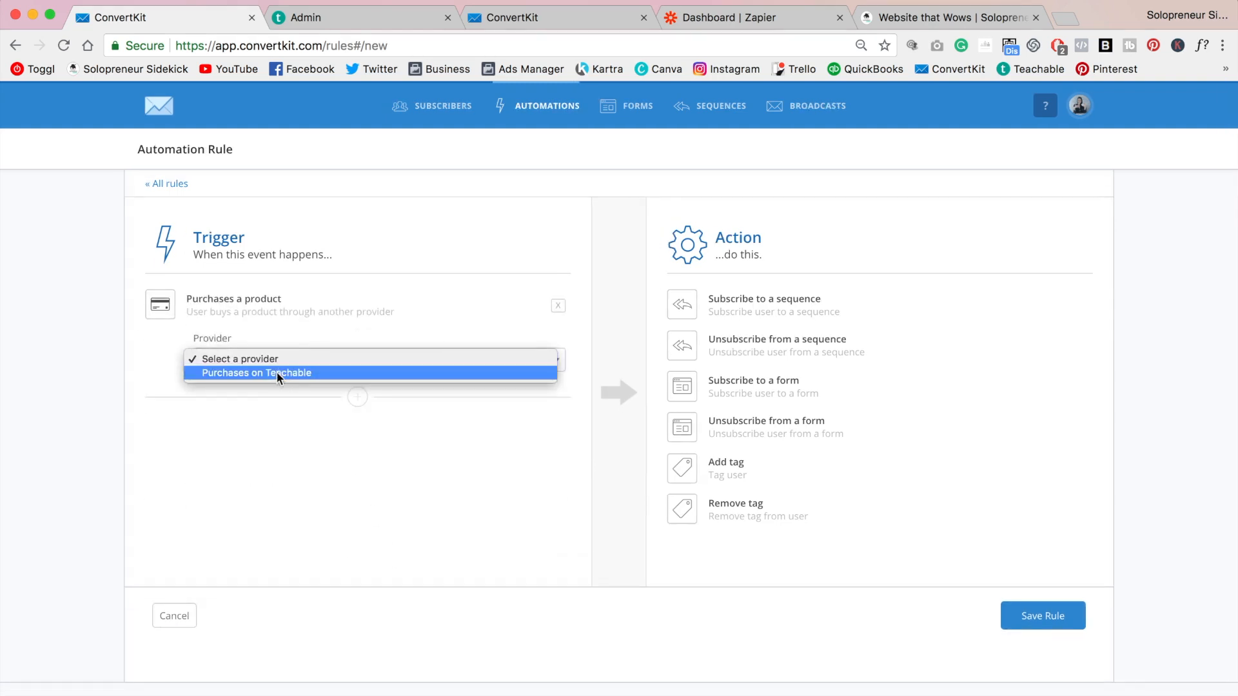
Step: Set the trigger to Teachable purchases of Website that Wows: Regular Price
{"action": "left_click", "coordinate": [256, 373]}
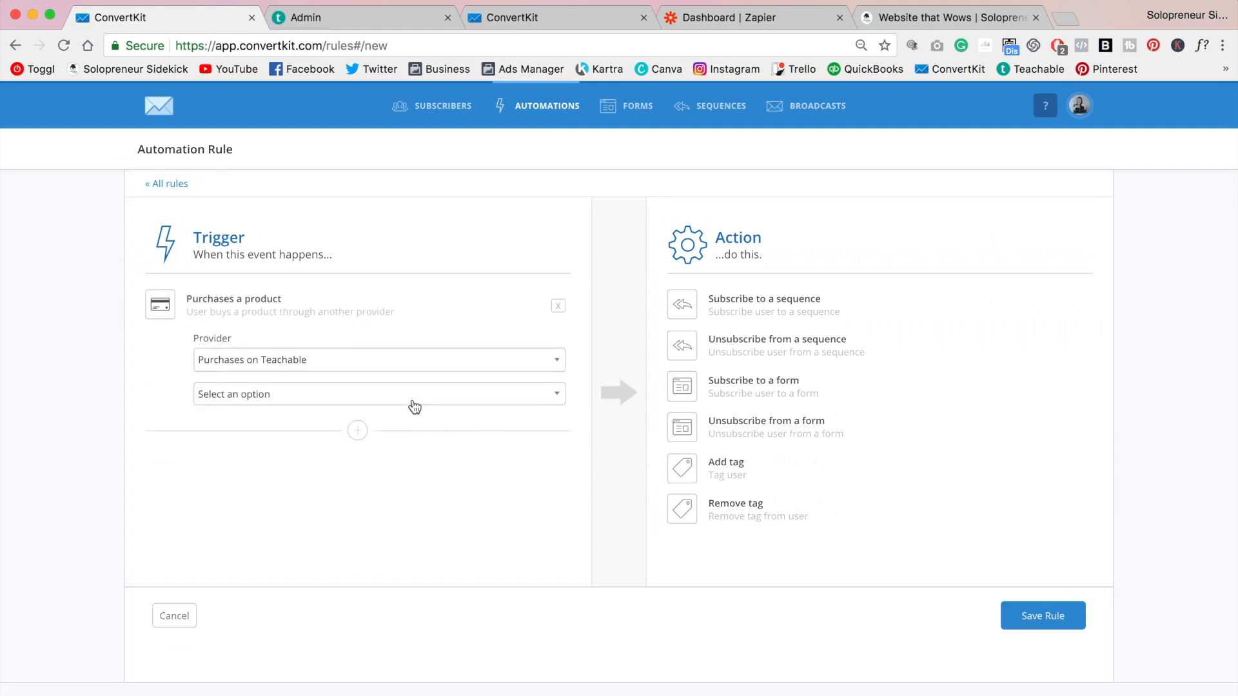
{"action": "left_click", "coordinate": [377, 394]}
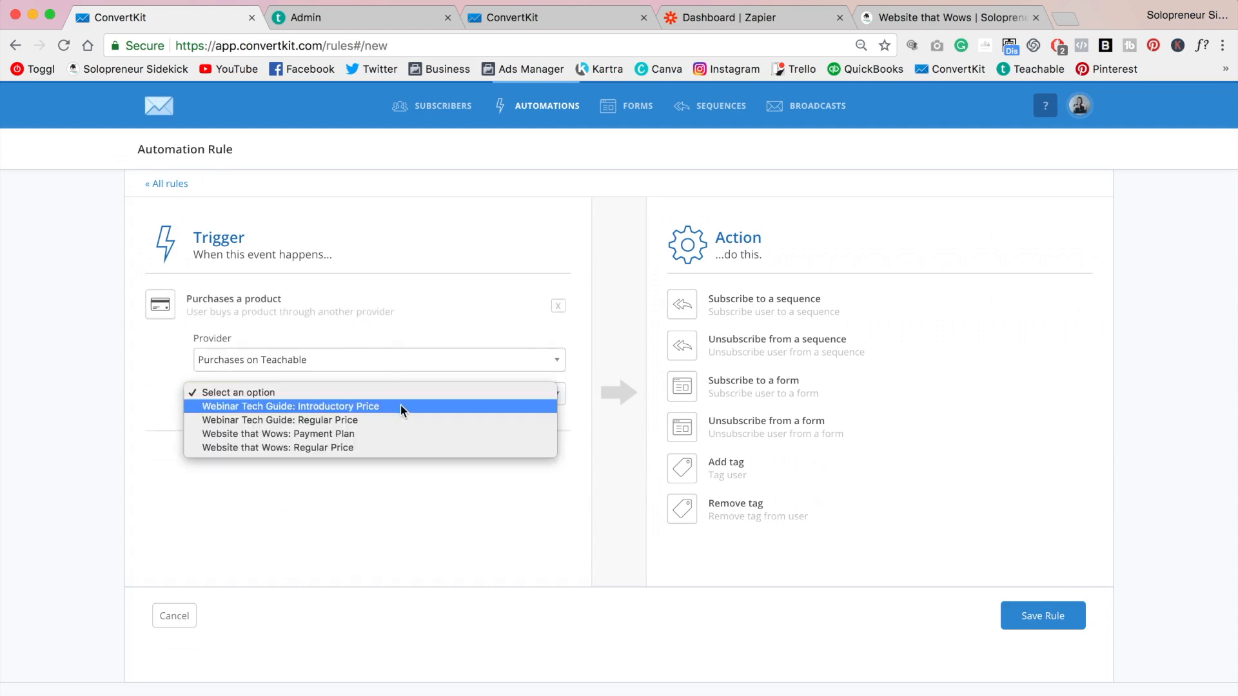
{"action": "mouse_move", "coordinate": [402, 419]}
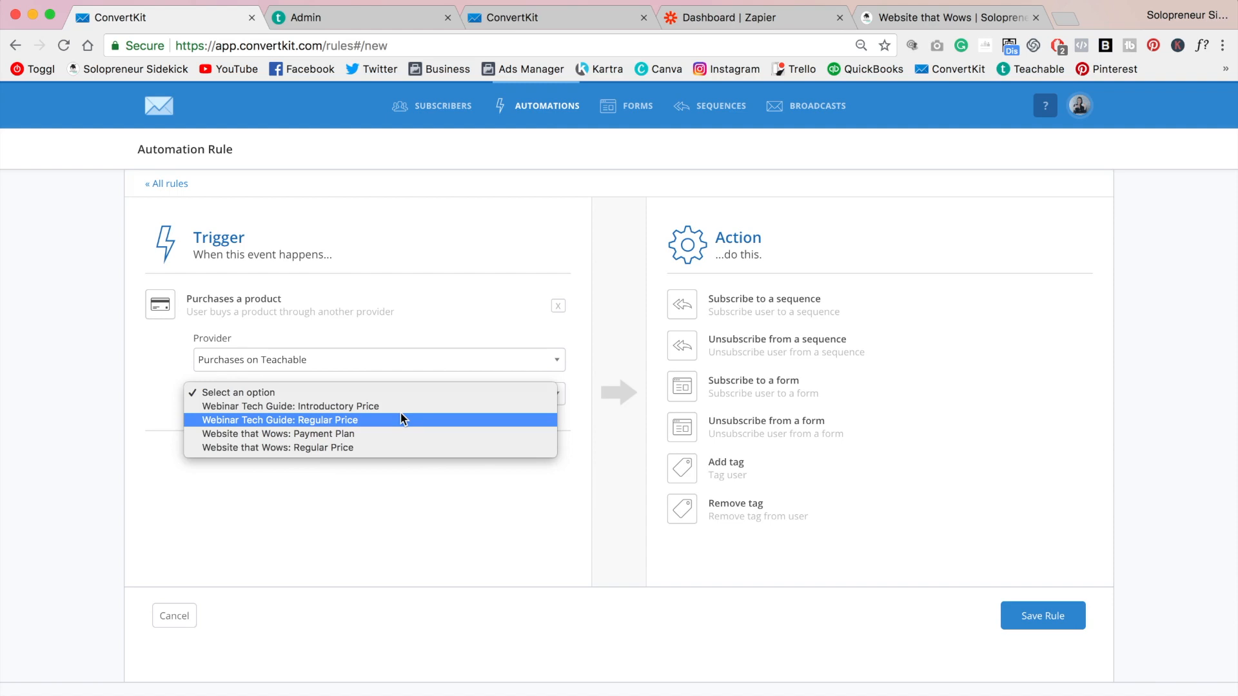
{"action": "left_click", "coordinate": [277, 448]}
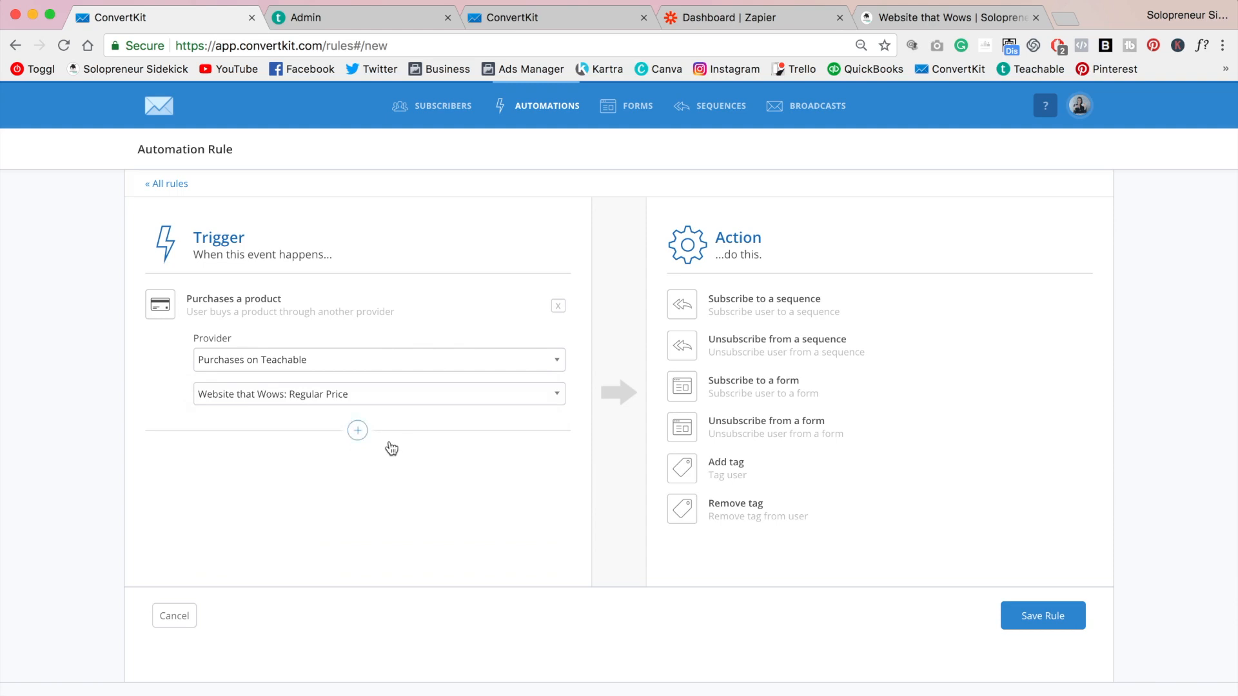
Step: Add the 'Website that Wows Student' tag as the rule's action and save the rule
{"action": "left_click", "coordinate": [724, 467]}
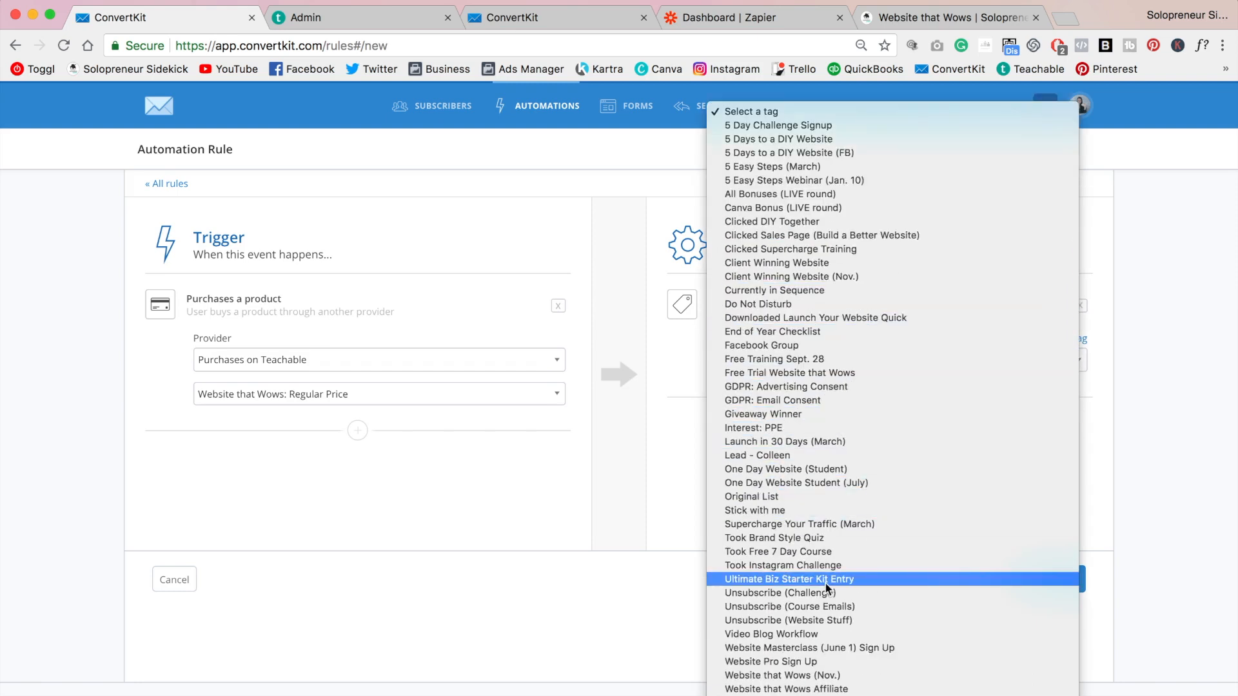
{"action": "scroll", "scroll_direction": "down", "scroll_amount": 3}
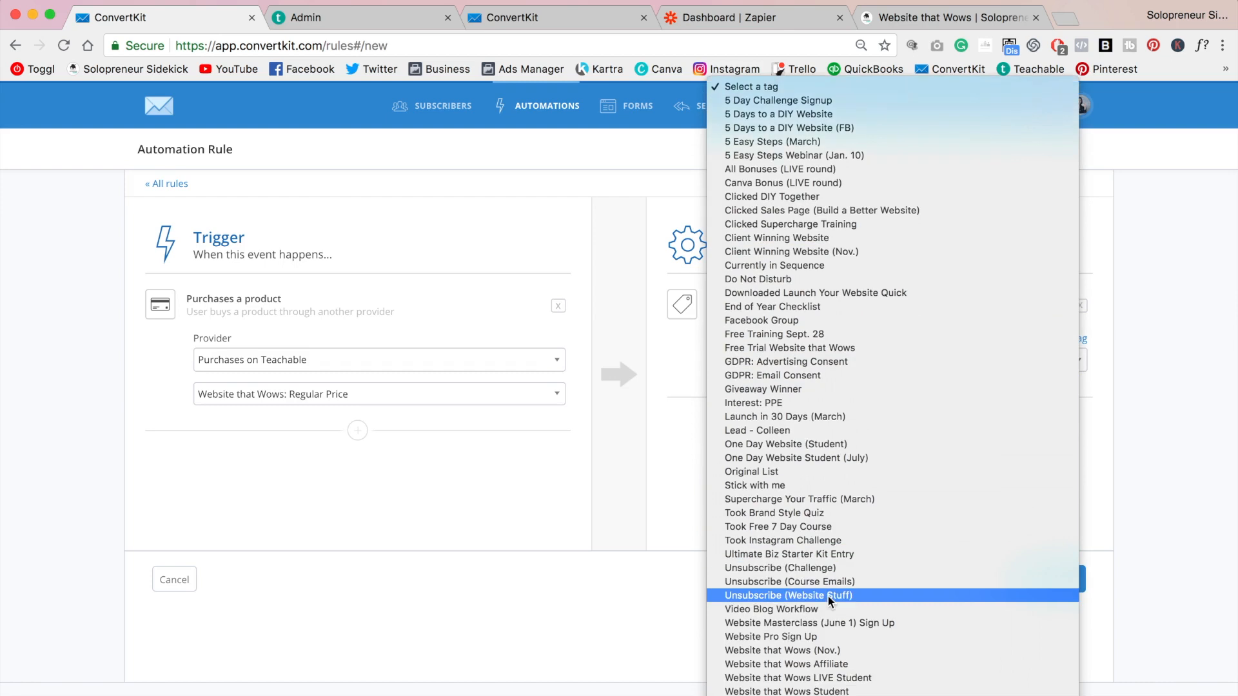
{"action": "mouse_move", "coordinate": [828, 622]}
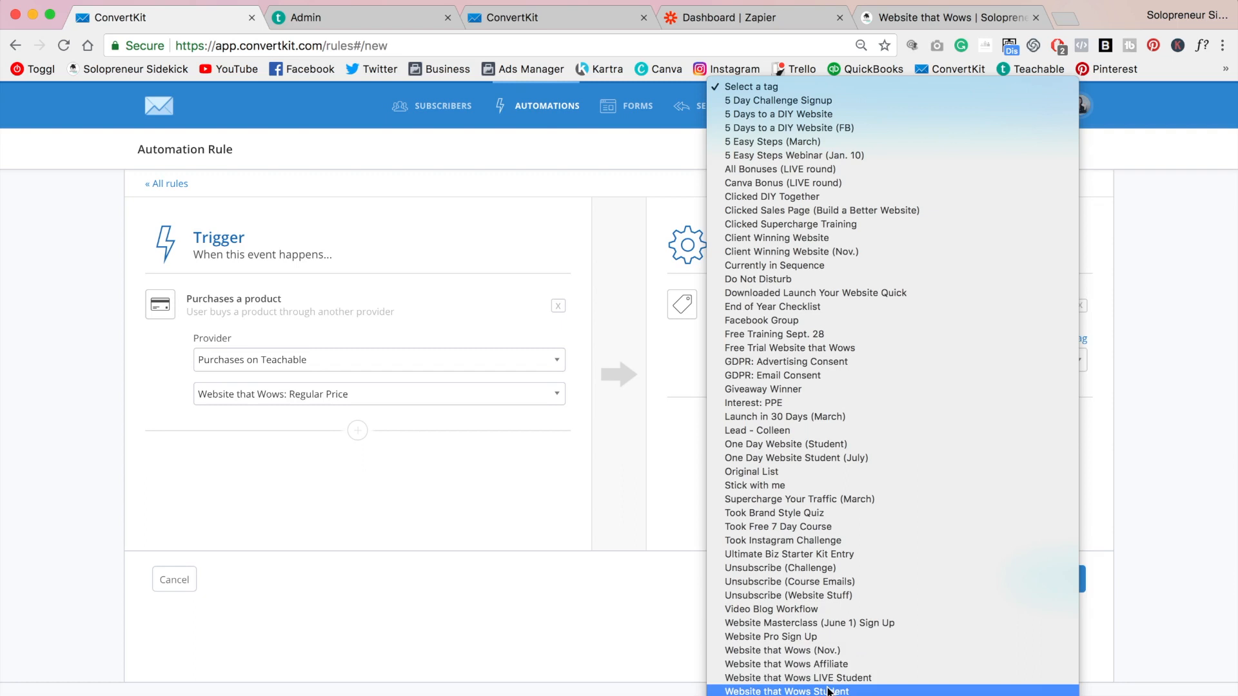
{"action": "left_click", "coordinate": [785, 691]}
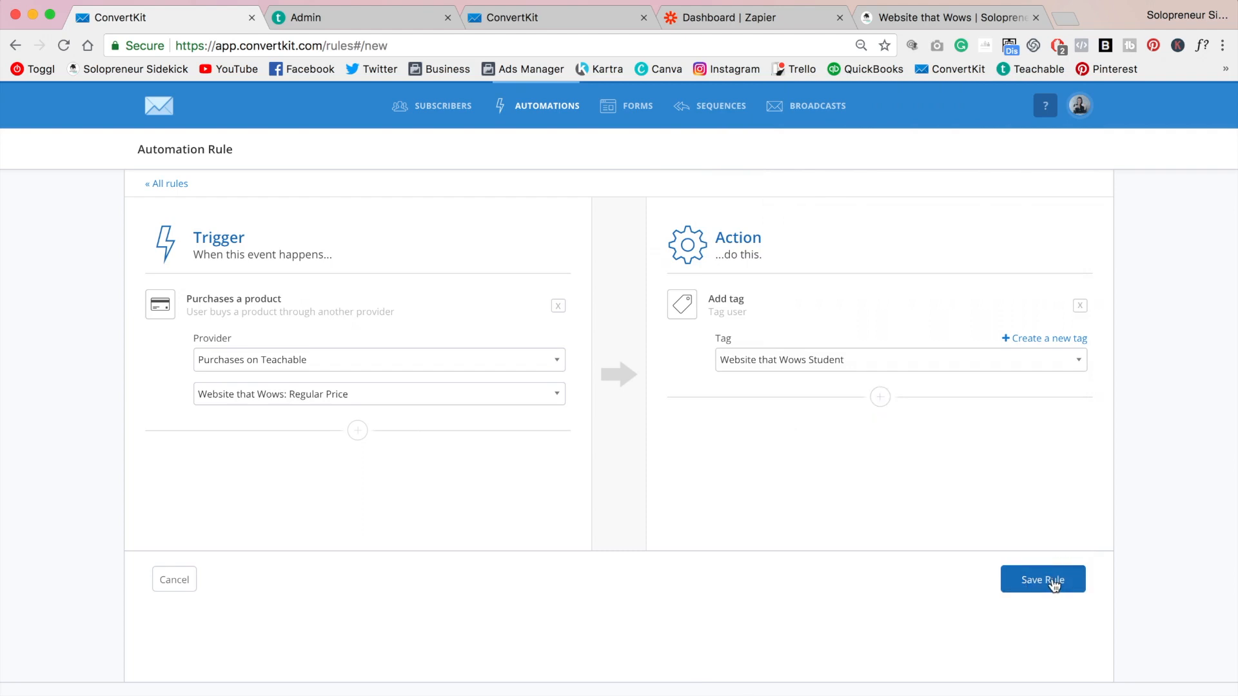
{"action": "left_click", "coordinate": [1041, 579]}
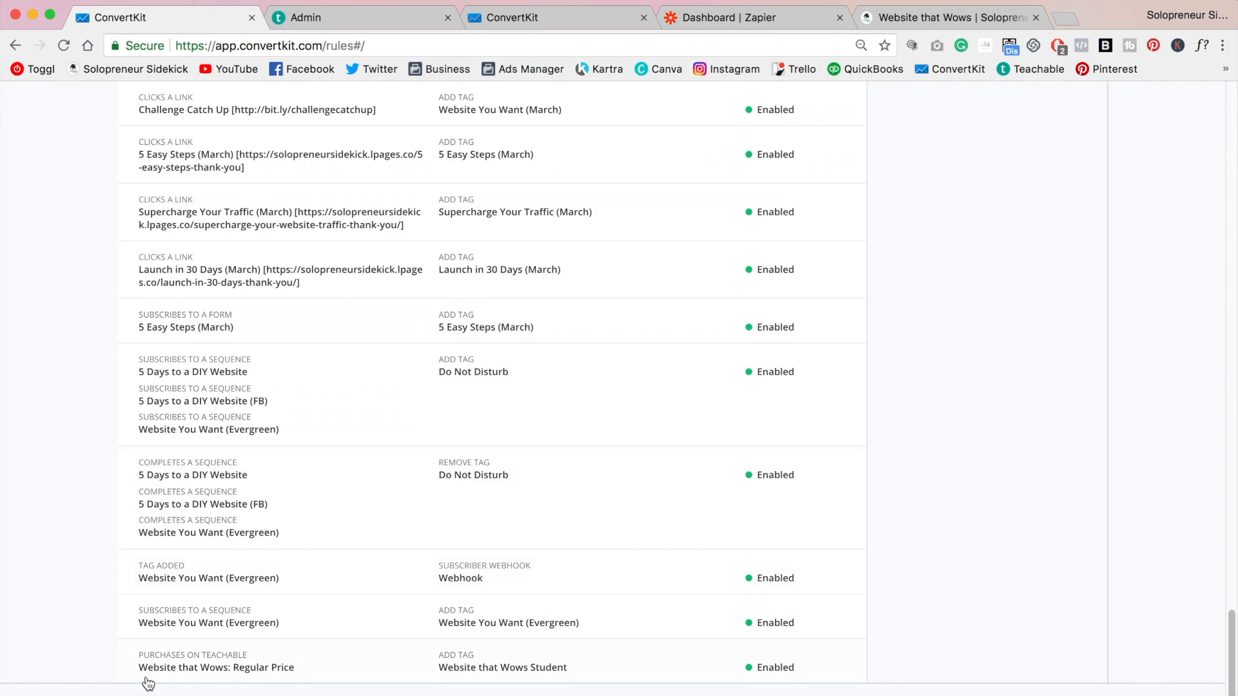
{"action": "mouse_move", "coordinate": [238, 681]}
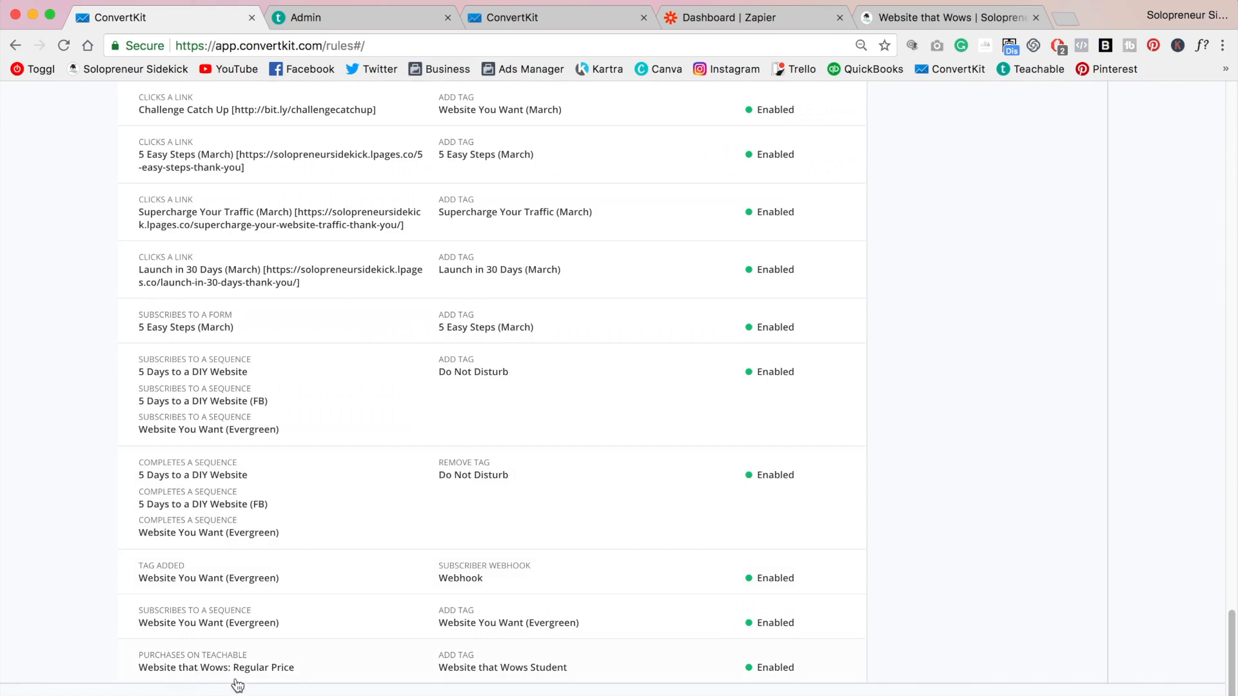
{"action": "mouse_move", "coordinate": [502, 692]}
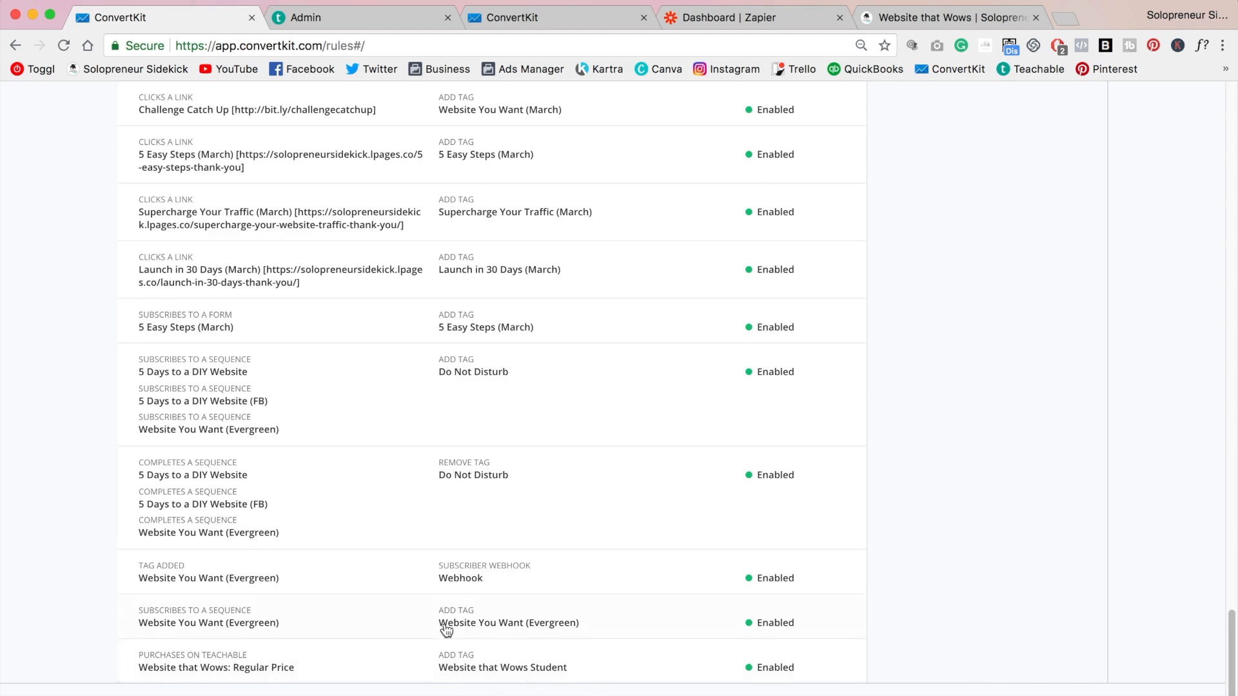
{"action": "mouse_move", "coordinate": [587, 684]}
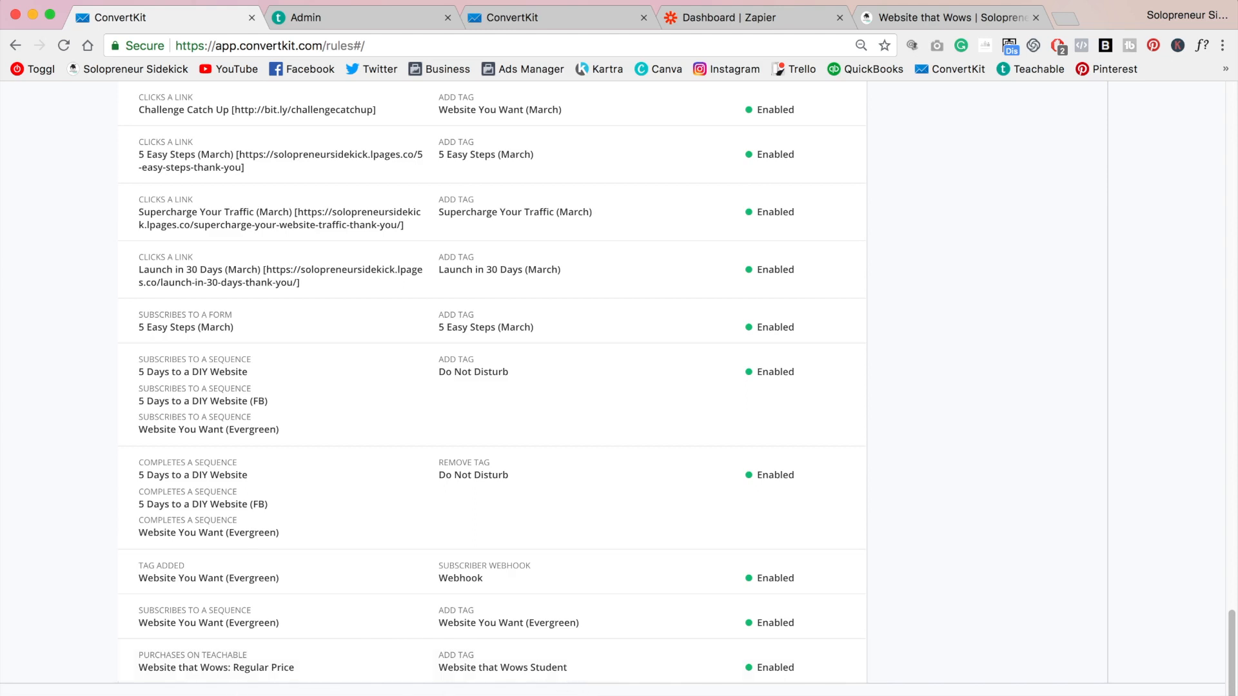
{"action": "mouse_move", "coordinate": [1069, 530]}
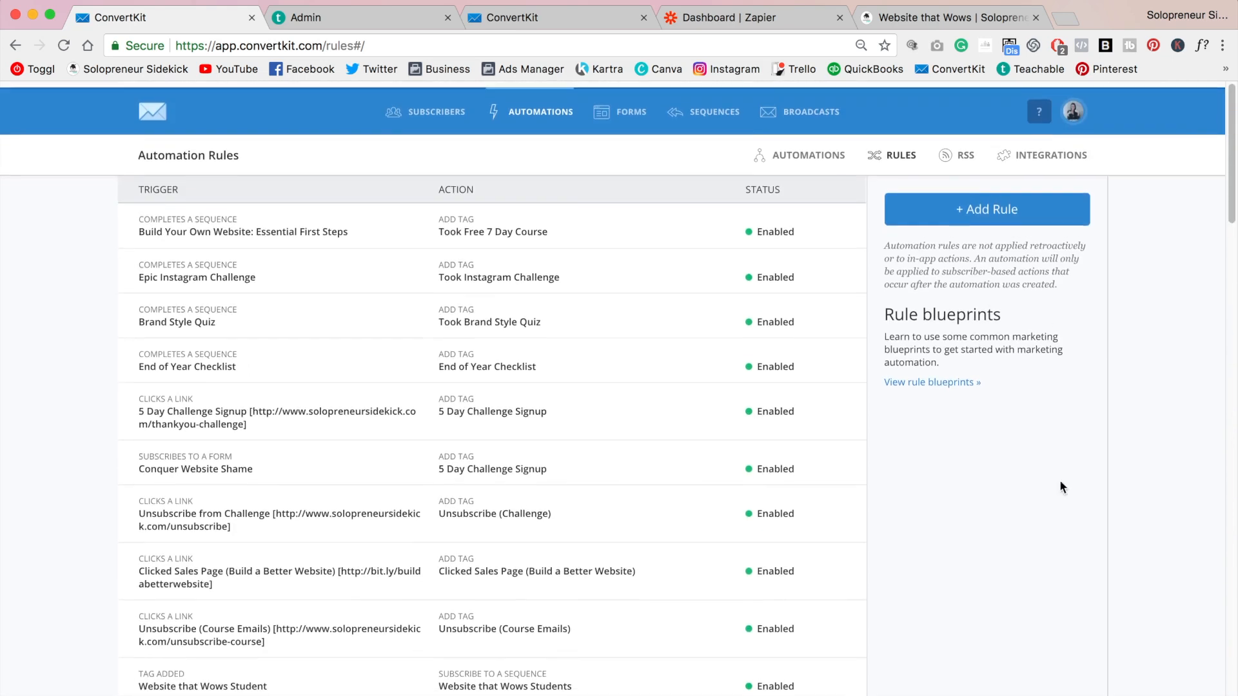
{"action": "left_click", "coordinate": [1057, 155]}
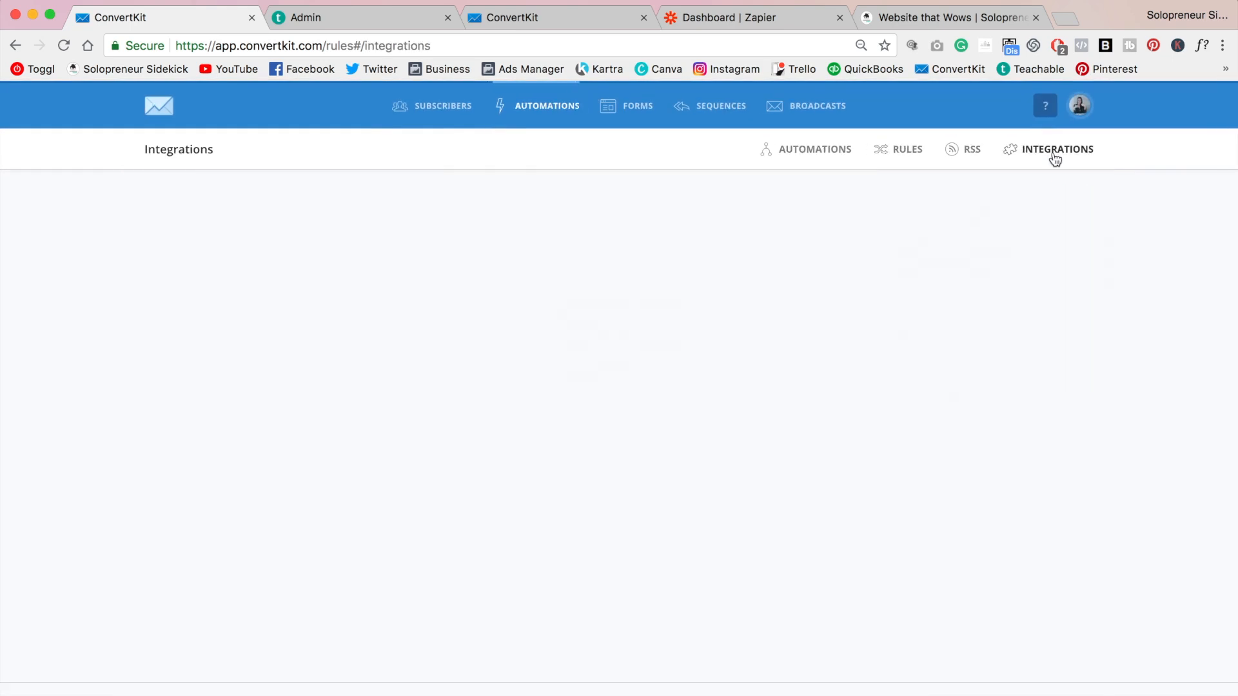
{"action": "left_click", "coordinate": [1057, 148]}
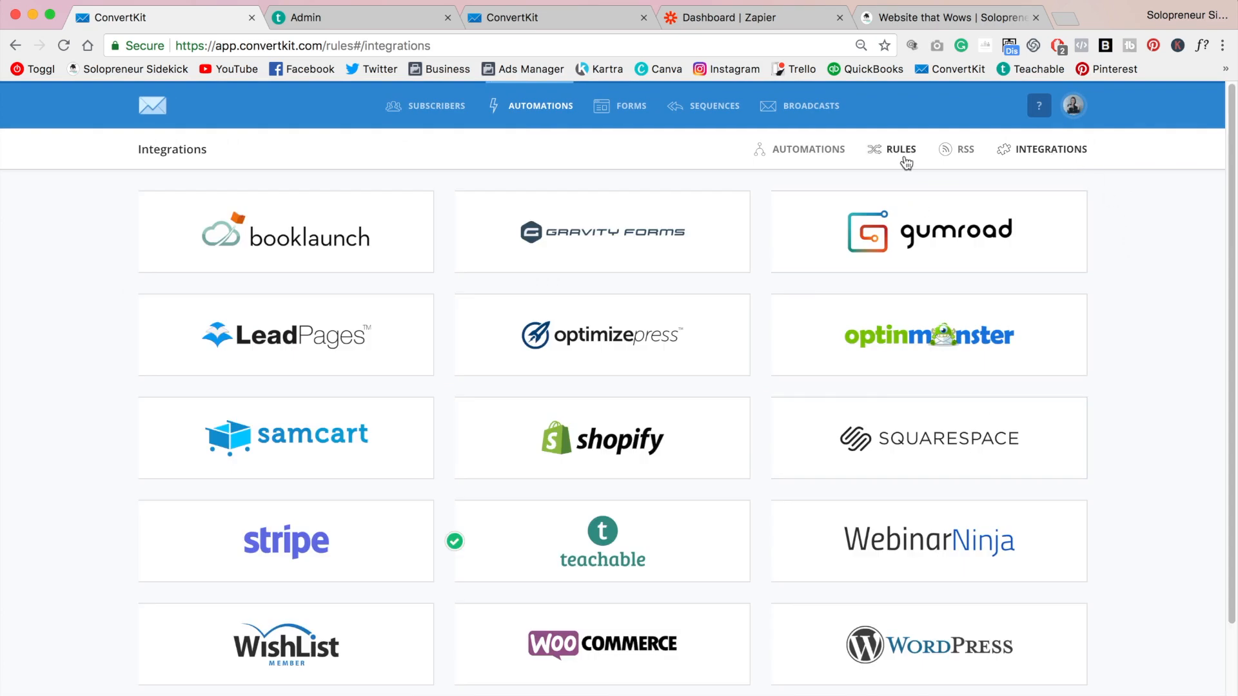
{"action": "left_click", "coordinate": [899, 148]}
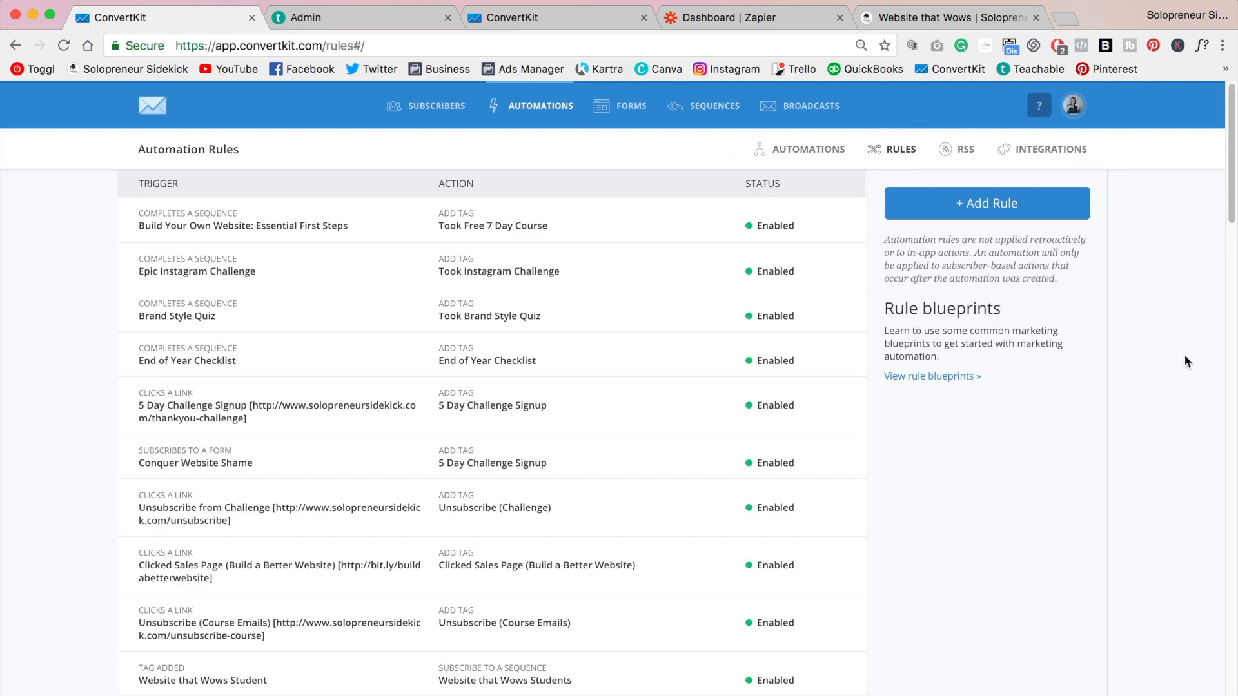